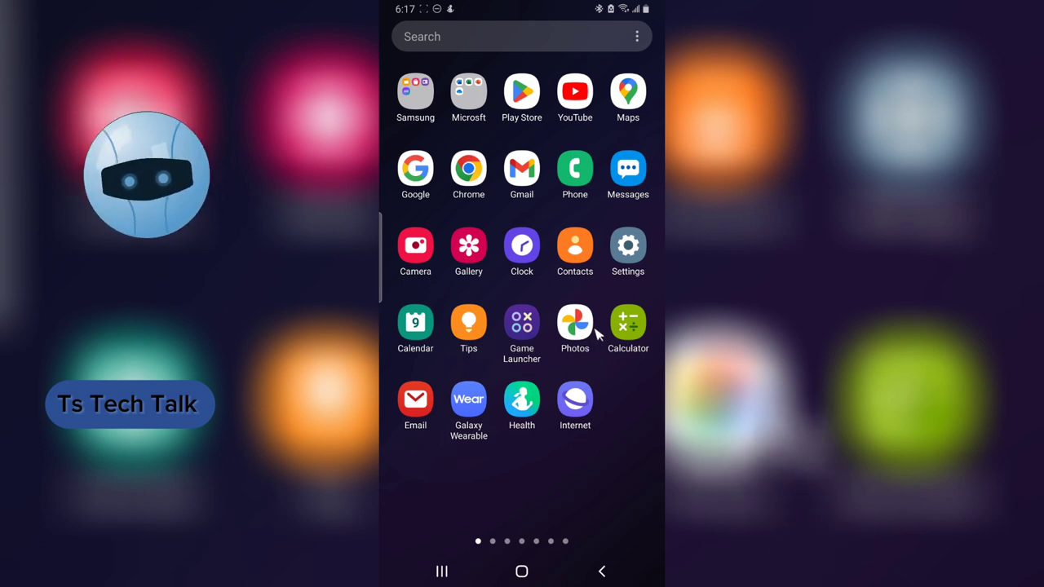
{"action": "mouse_move", "coordinate": [602, 308]}
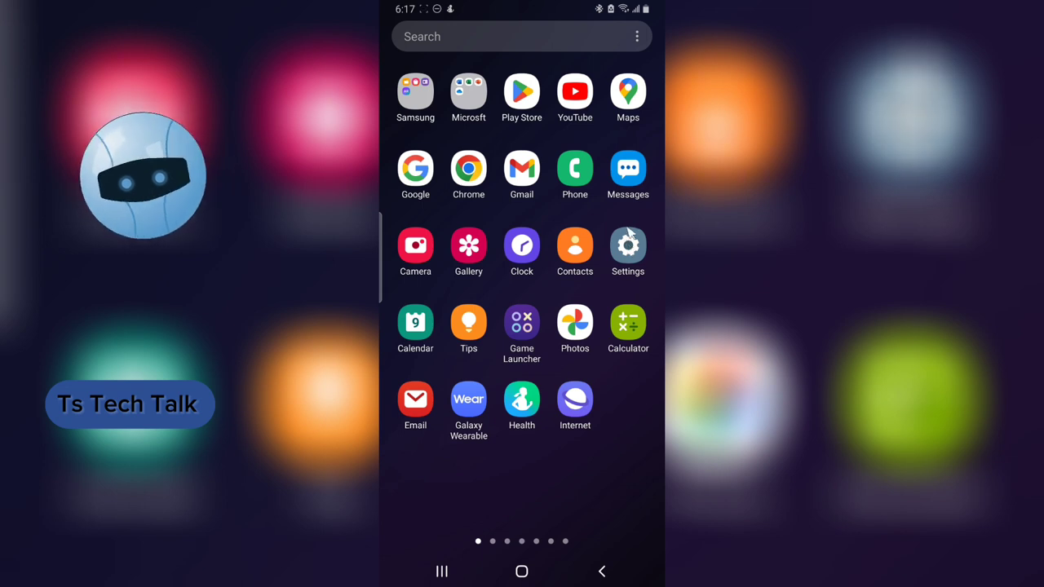
{"action": "mouse_move", "coordinate": [591, 204]}
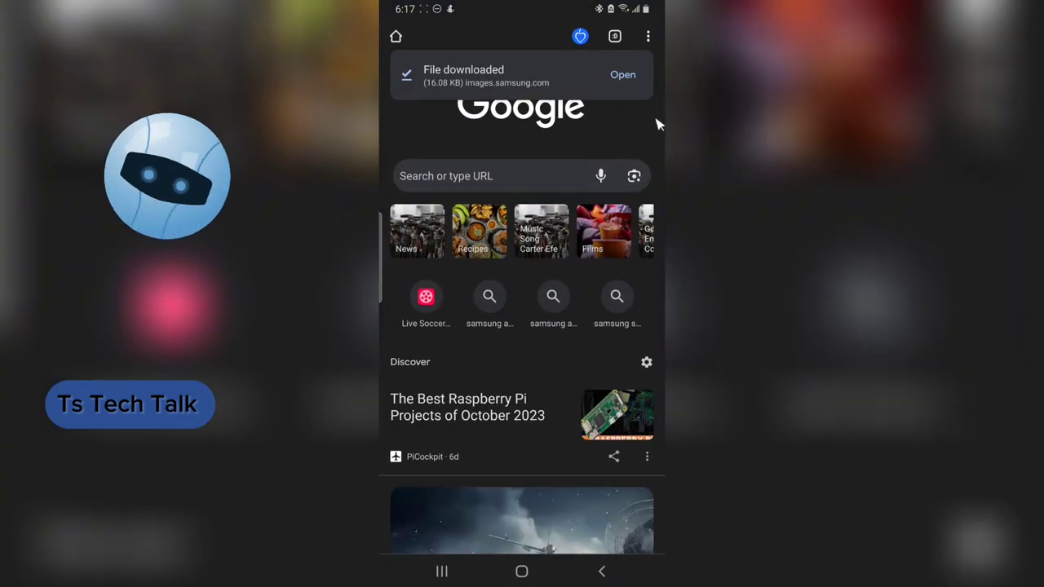
Step: Enter y2mate in Chrome's address bar and load the y2mate.com downloader page
{"action": "left_click", "coordinate": [490, 176]}
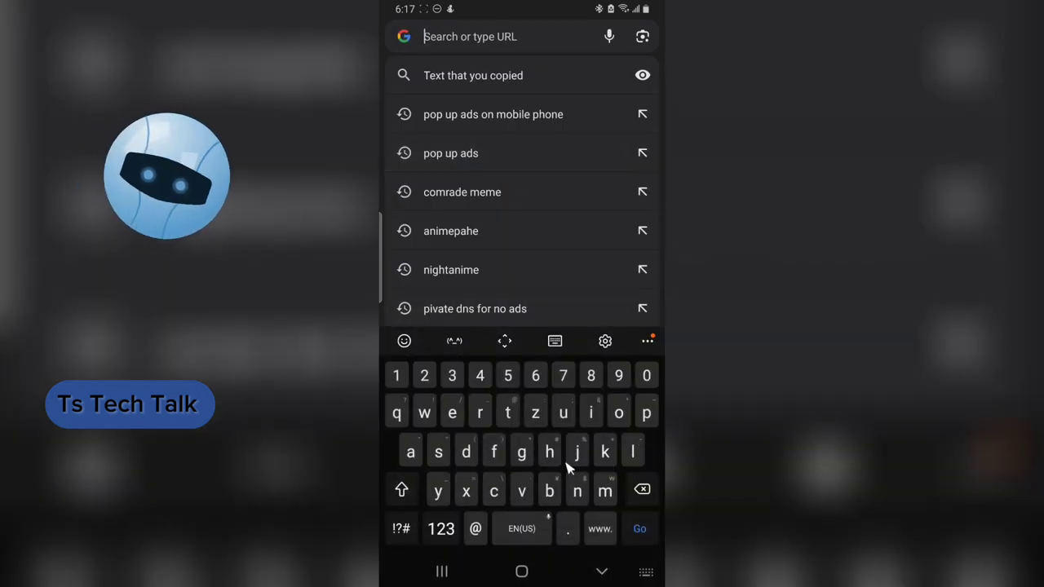
{"action": "left_click", "coordinate": [450, 231]}
{"action": "type", "text": "yu"}
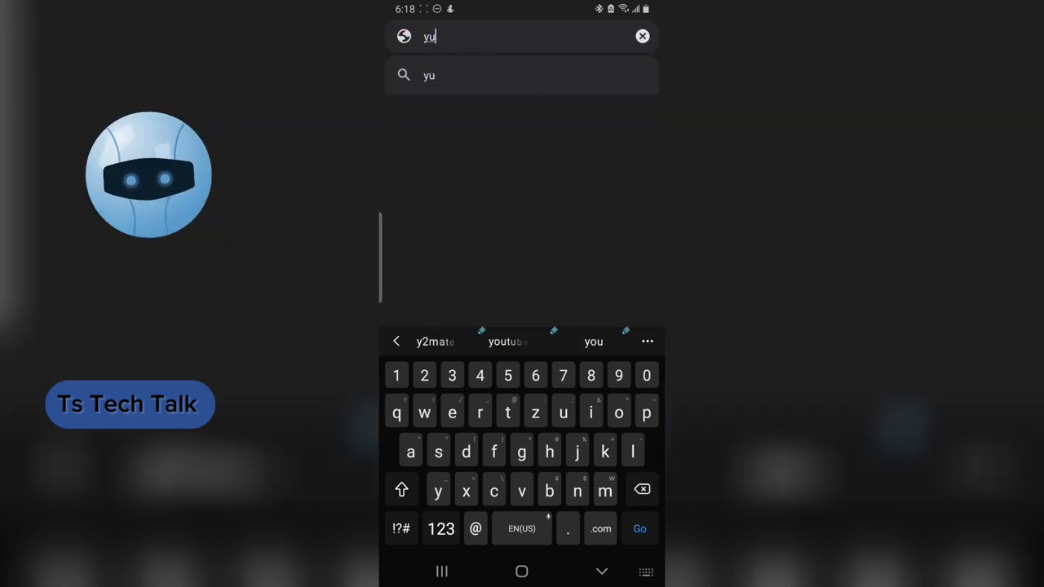
{"action": "type", "text": "2ma"}
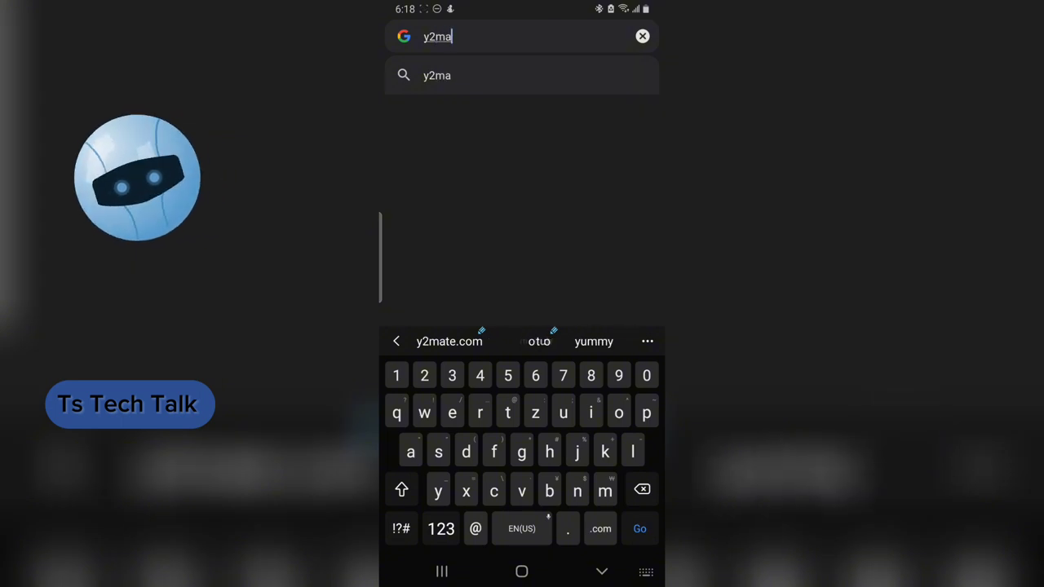
{"action": "type", "text": "t"}
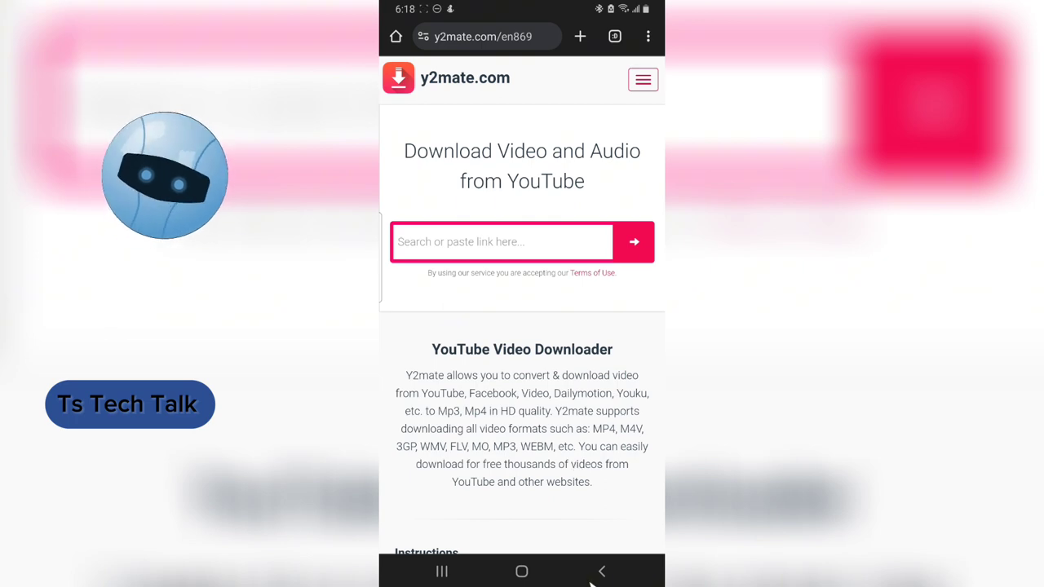
{"action": "scroll", "scroll_direction": "down", "scroll_amount": 3}
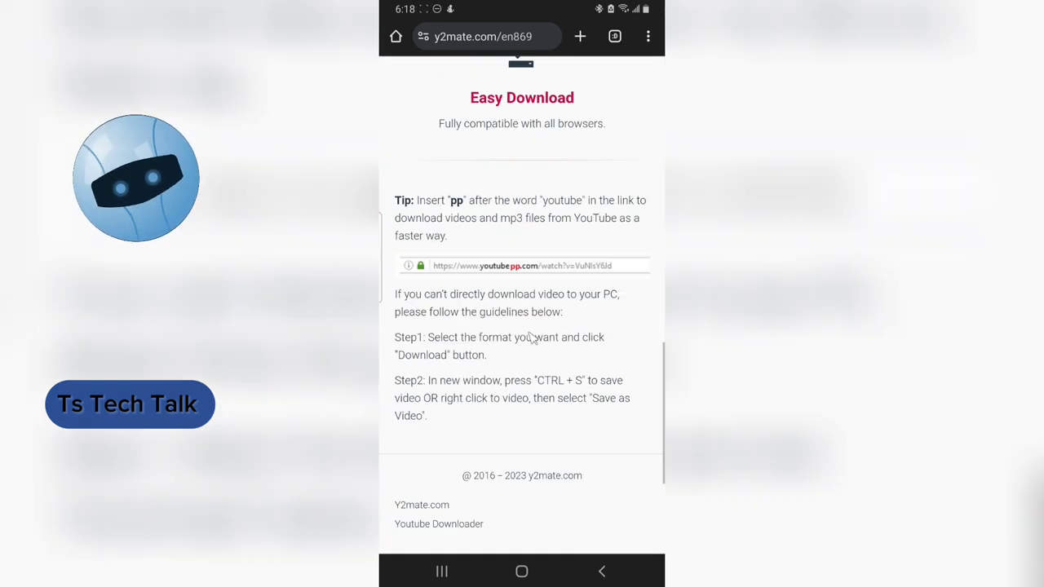
{"action": "scroll", "scroll_direction": "up", "scroll_amount": 3}
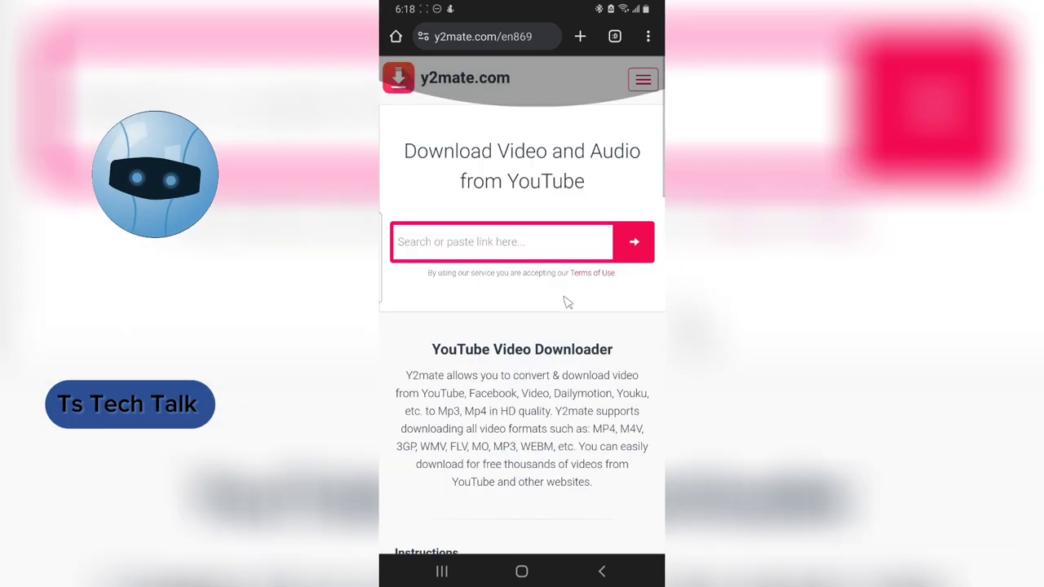
{"action": "left_click", "coordinate": [502, 242]}
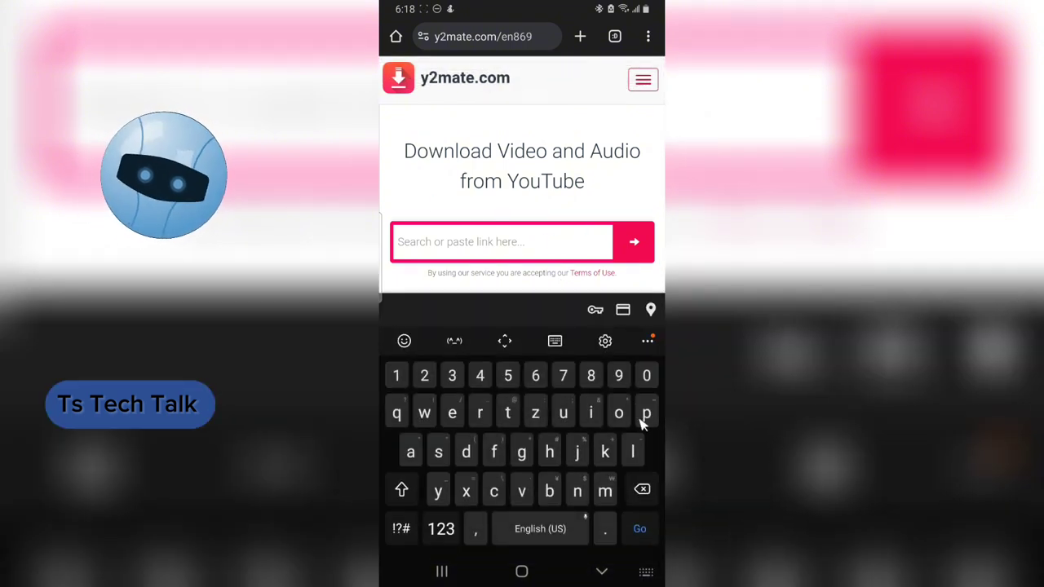
{"action": "mouse_move", "coordinate": [623, 56]}
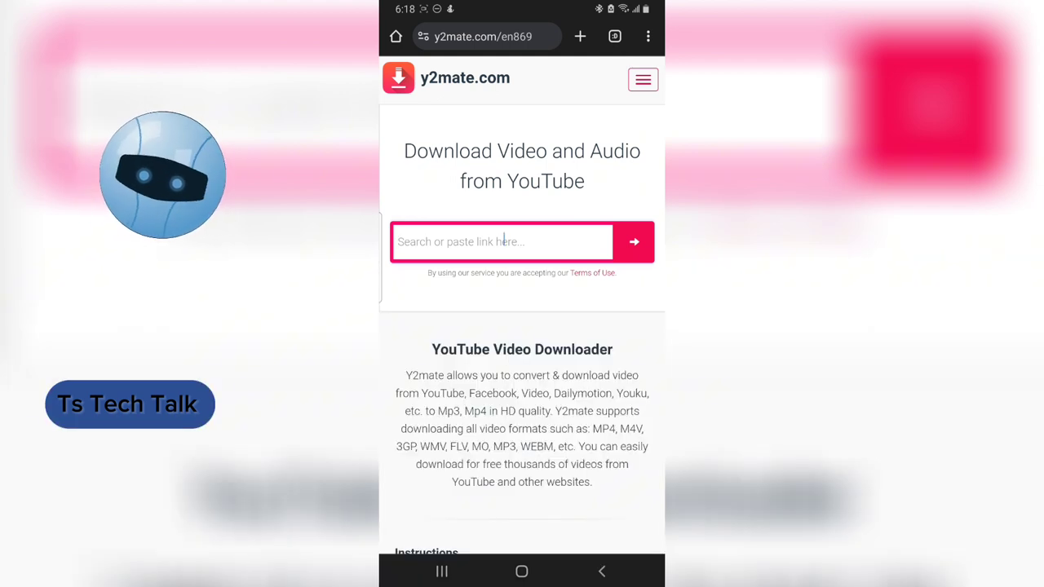
{"action": "left_click", "coordinate": [501, 241]}
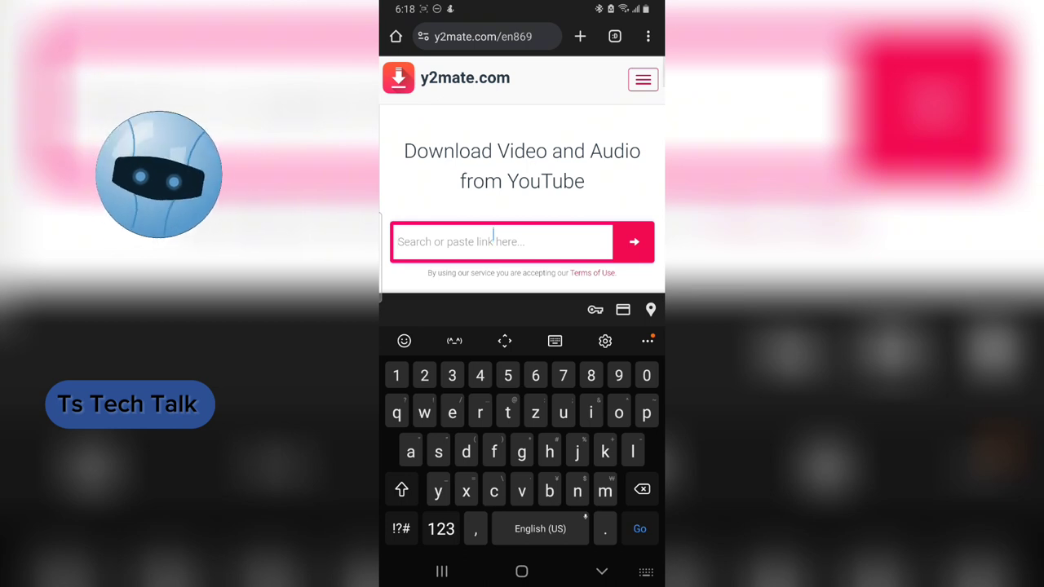
{"action": "type", "text": "https://youtu.be/aHFF0n1vXxY?si=SnCGr5D"}
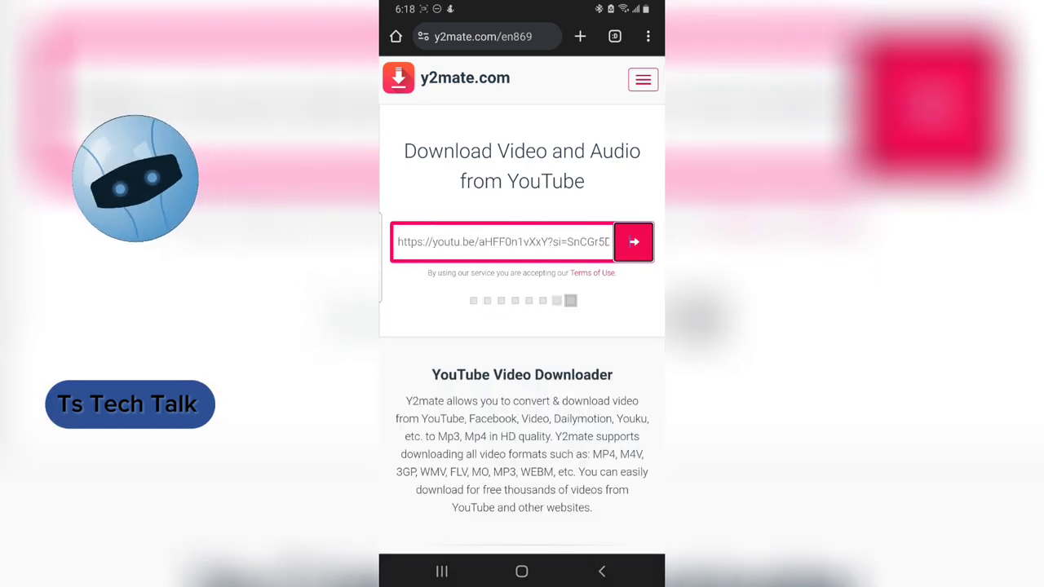
{"action": "left_click", "coordinate": [634, 241]}
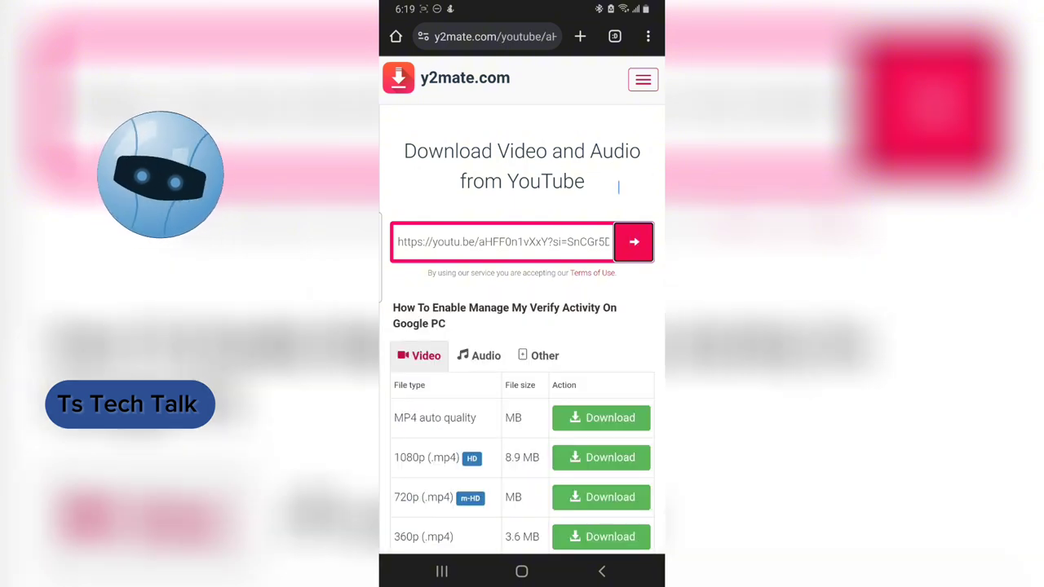
{"action": "scroll", "scroll_direction": "down", "scroll_amount": 3}
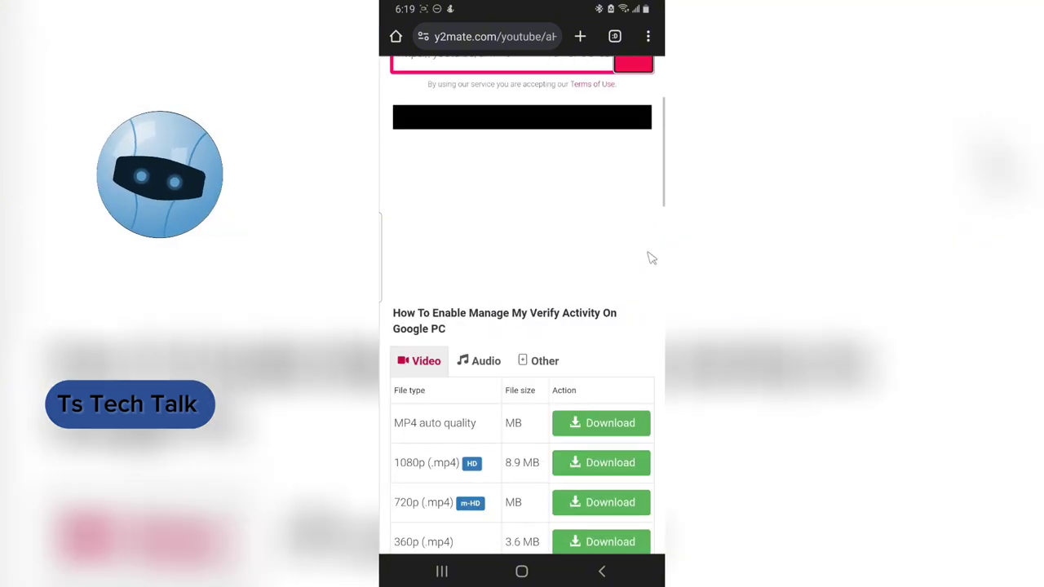
{"action": "scroll", "scroll_direction": "down", "scroll_amount": 3}
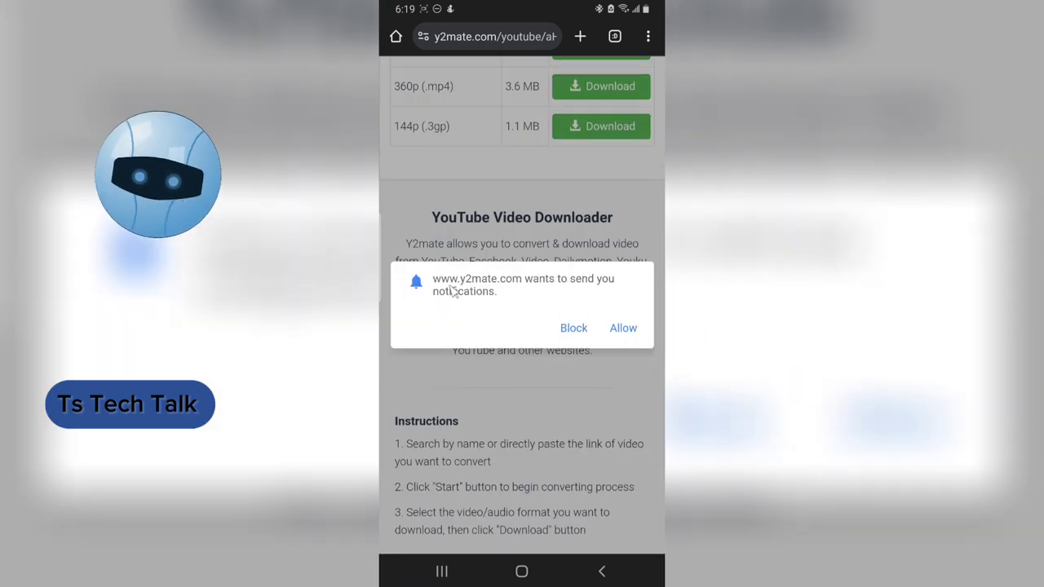
Step: Dismiss the notification request and close the prize pop-up ad and the ad page it opened
{"action": "left_click", "coordinate": [574, 328]}
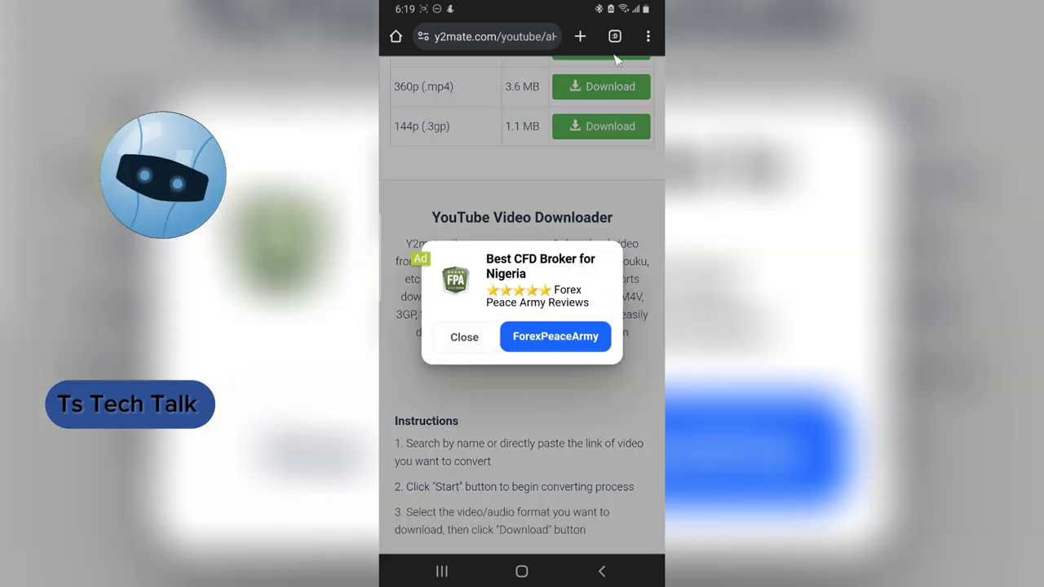
{"action": "mouse_move", "coordinate": [594, 227]}
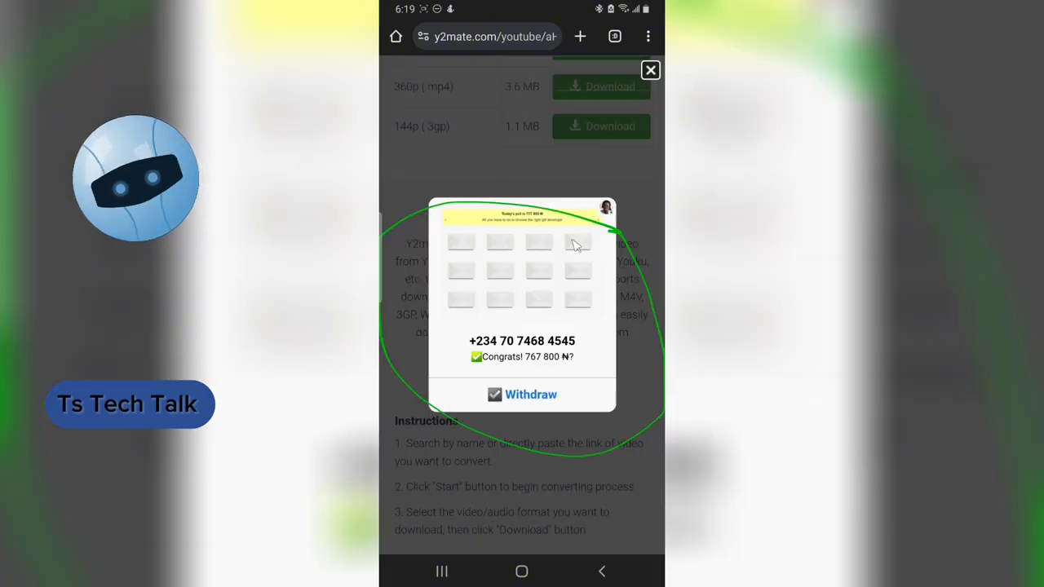
{"action": "mouse_move", "coordinate": [568, 52]}
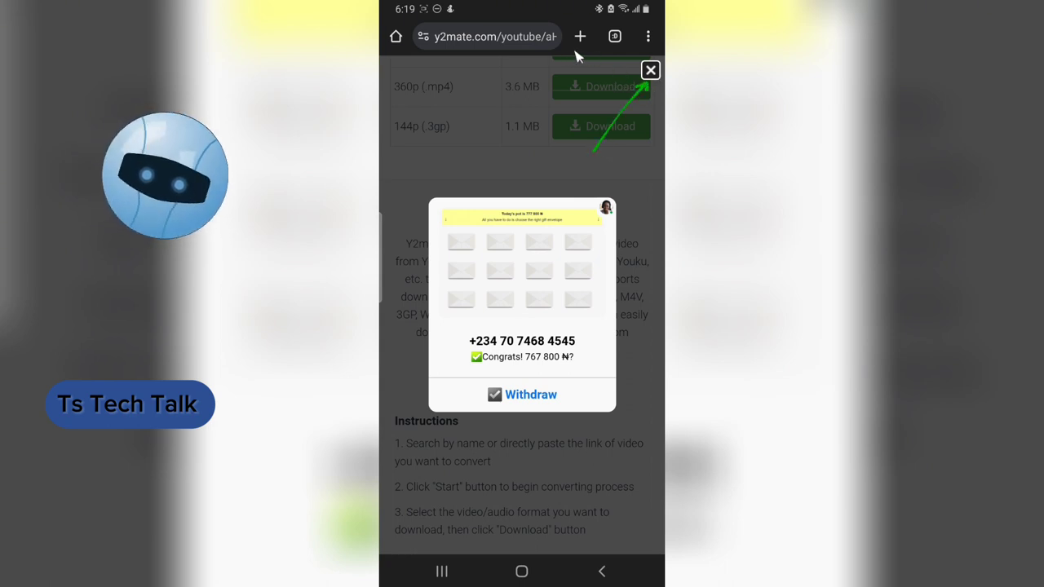
{"action": "left_click", "coordinate": [650, 69]}
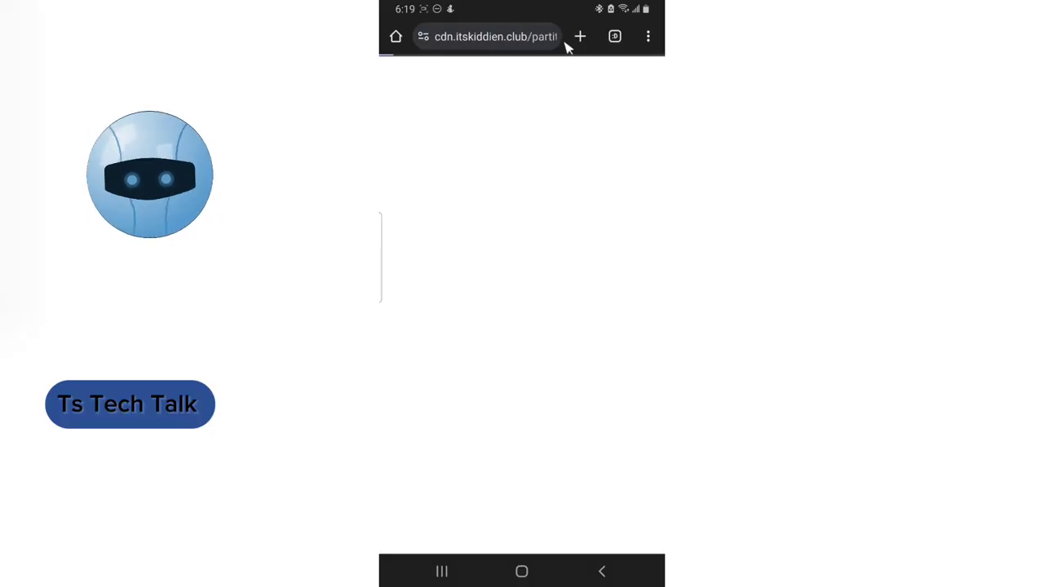
{"action": "left_click", "coordinate": [614, 36]}
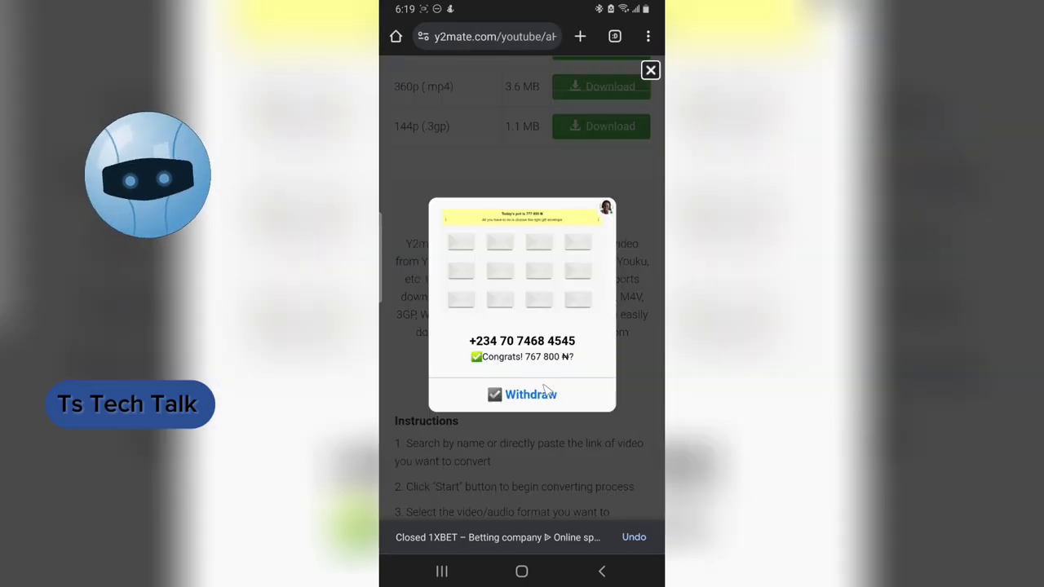
{"action": "mouse_move", "coordinate": [650, 70]}
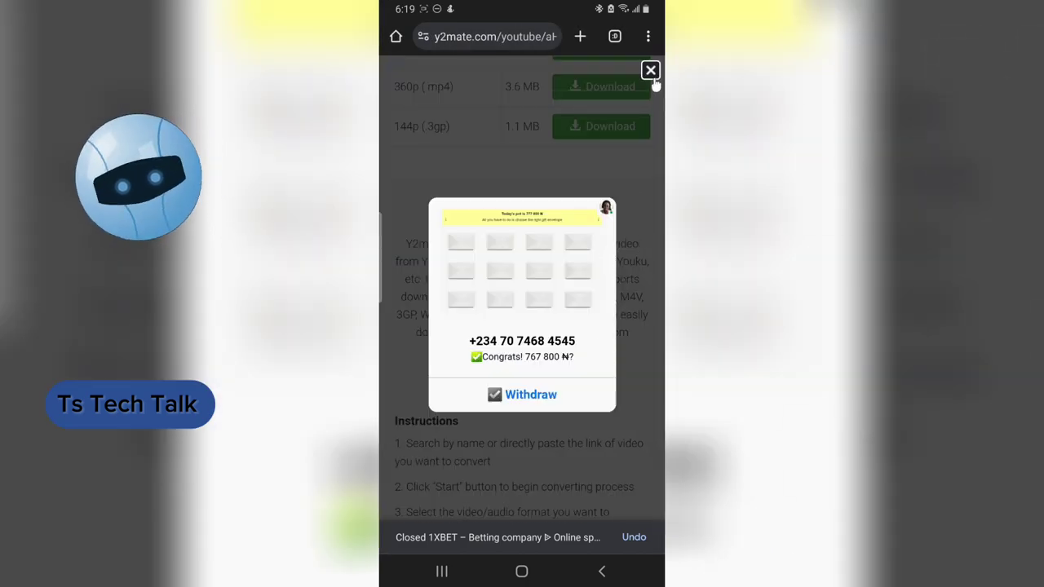
{"action": "left_click", "coordinate": [649, 70]}
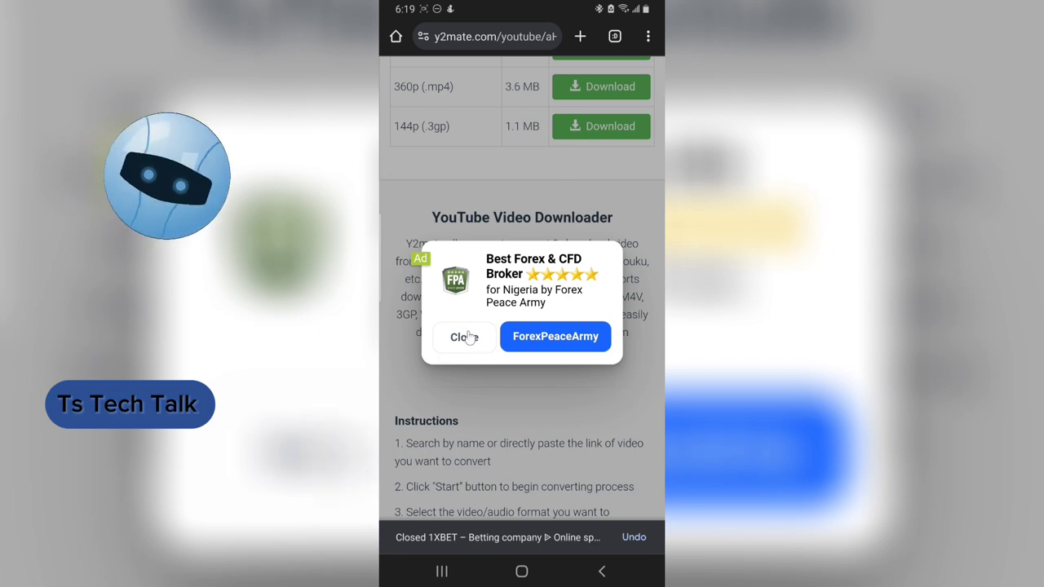
Step: Close the Forex broker advertisement pop-ups covering the y2mate page
{"action": "left_click", "coordinate": [464, 336]}
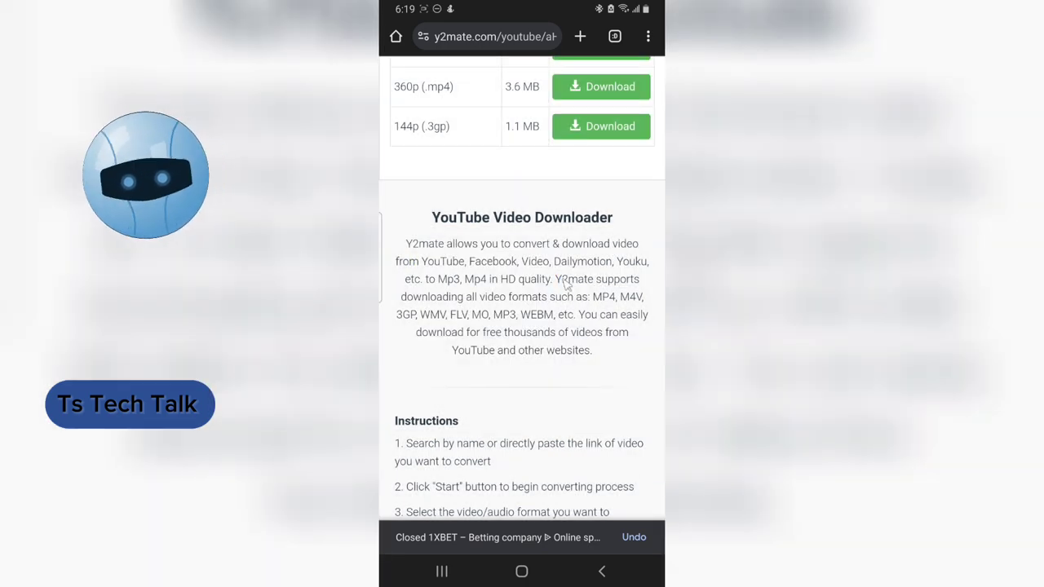
{"action": "scroll", "scroll_direction": "up", "scroll_amount": 3}
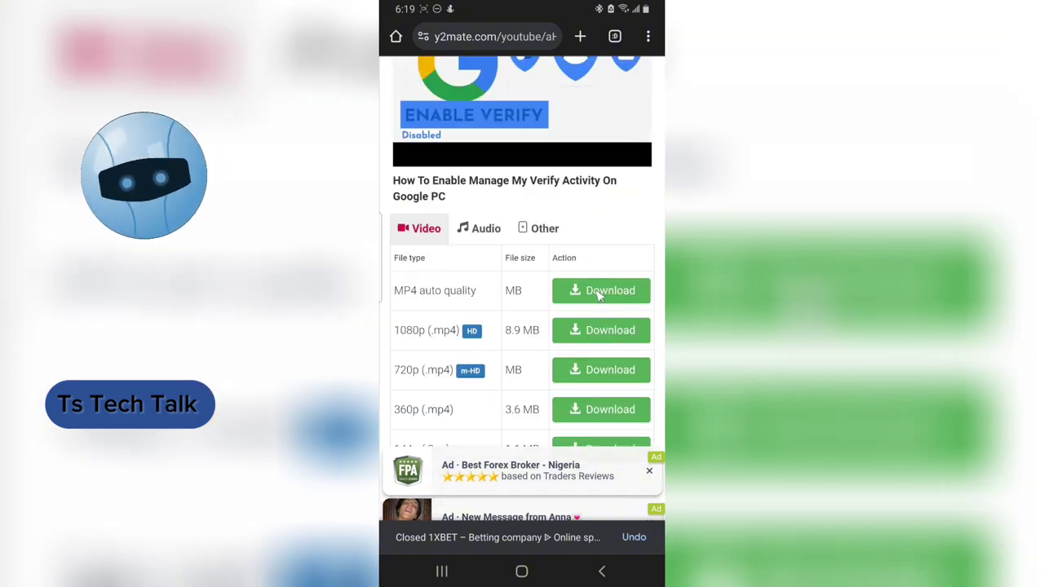
{"action": "scroll", "scroll_direction": "up", "scroll_amount": 3}
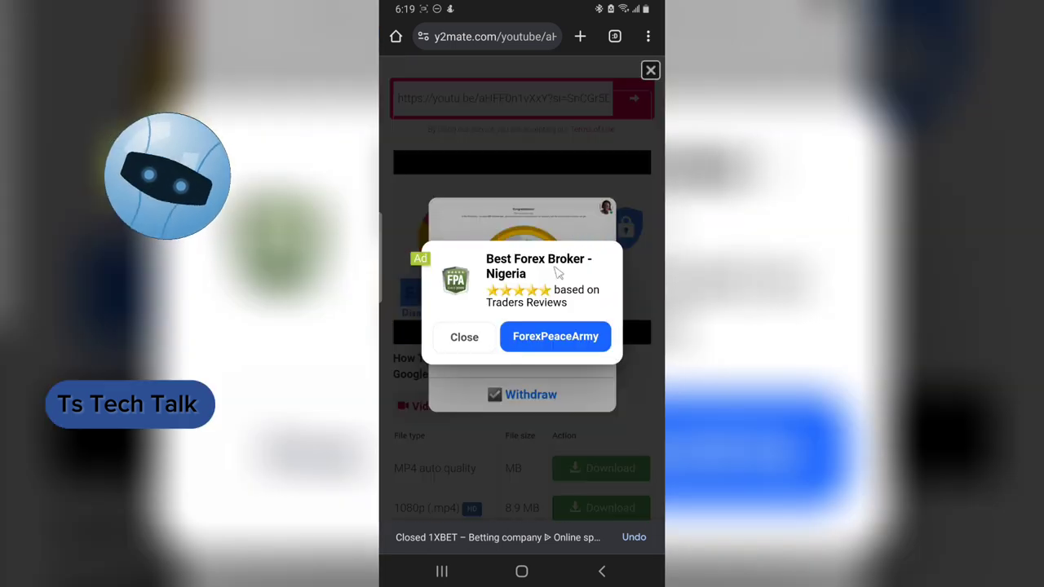
{"action": "left_click", "coordinate": [463, 336]}
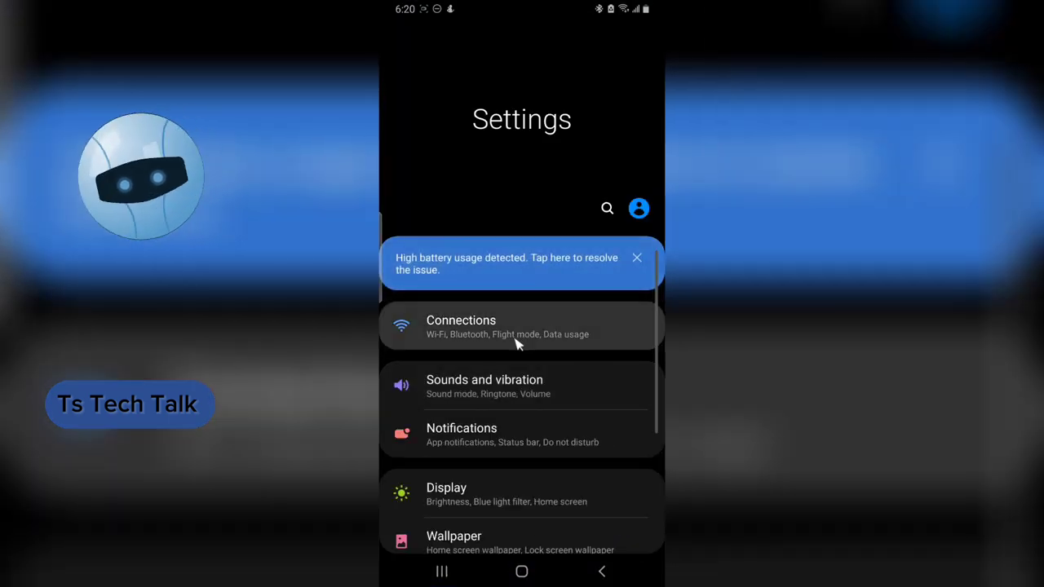
Step: Go to Connections and then More connection settings, where Private DNS is off
{"action": "left_click", "coordinate": [519, 327]}
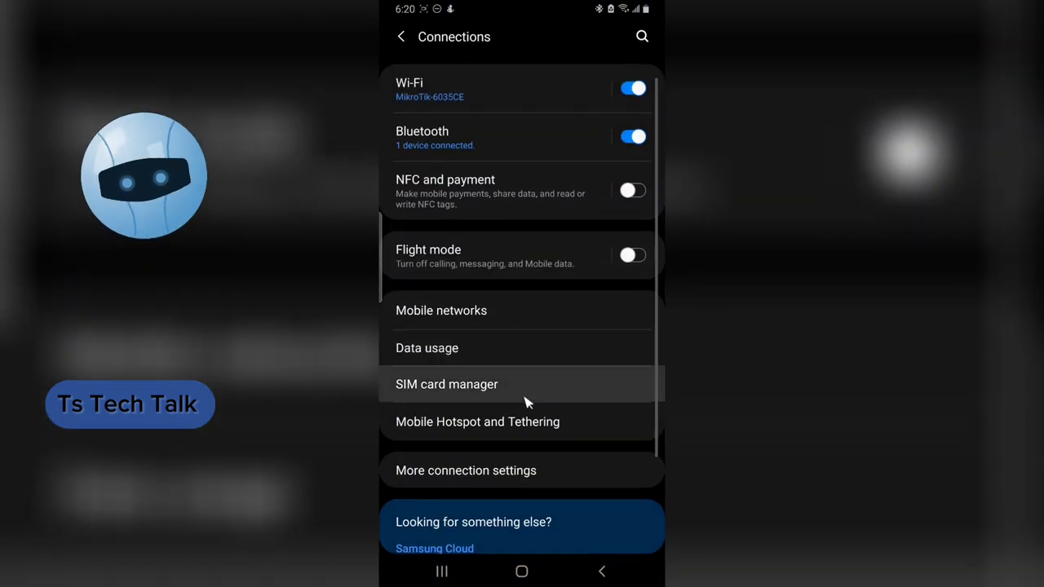
{"action": "scroll", "scroll_direction": "down", "scroll_amount": 3}
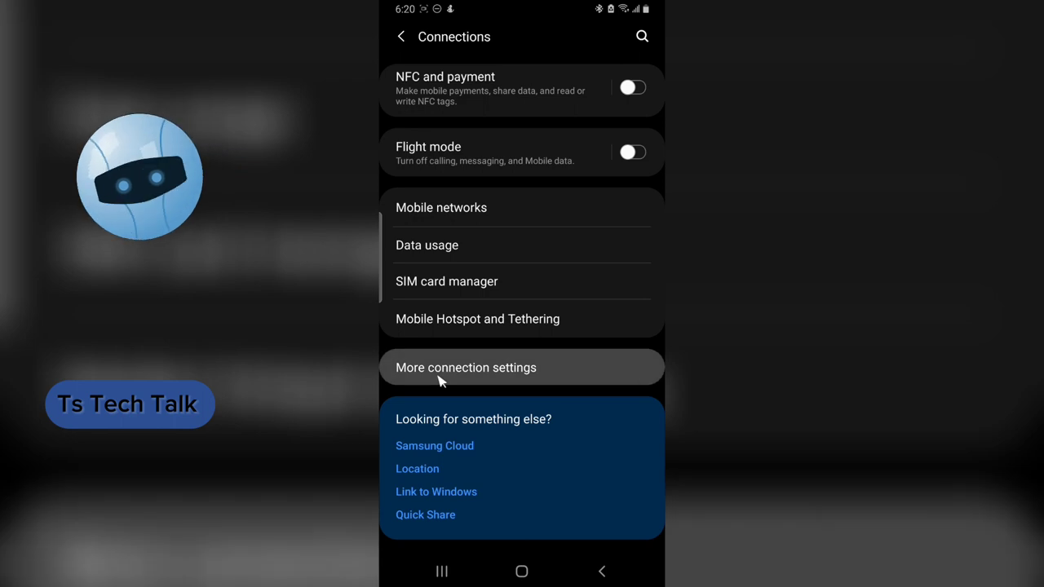
{"action": "left_click", "coordinate": [467, 367]}
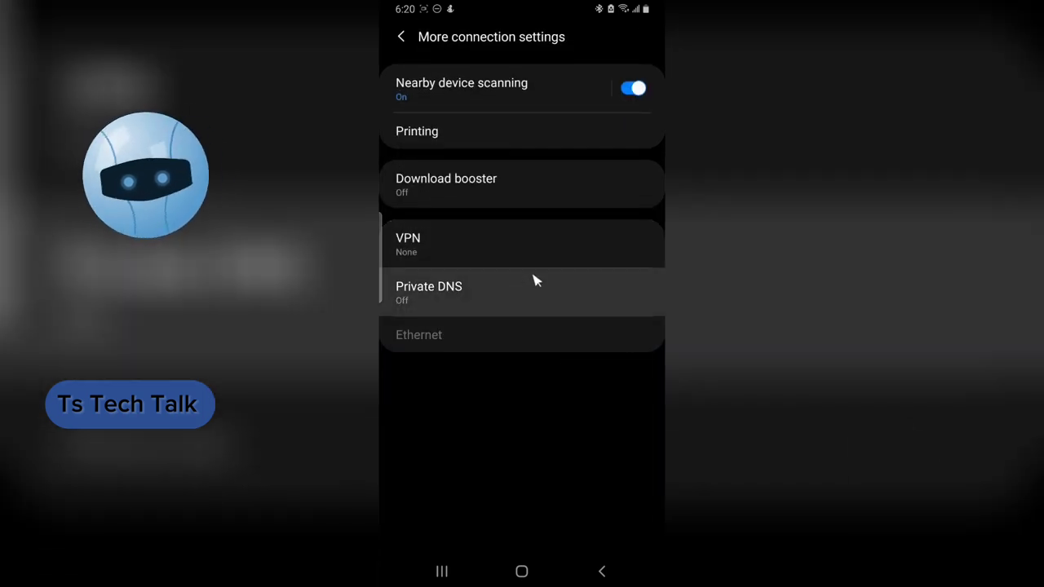
{"action": "mouse_move", "coordinate": [522, 294]}
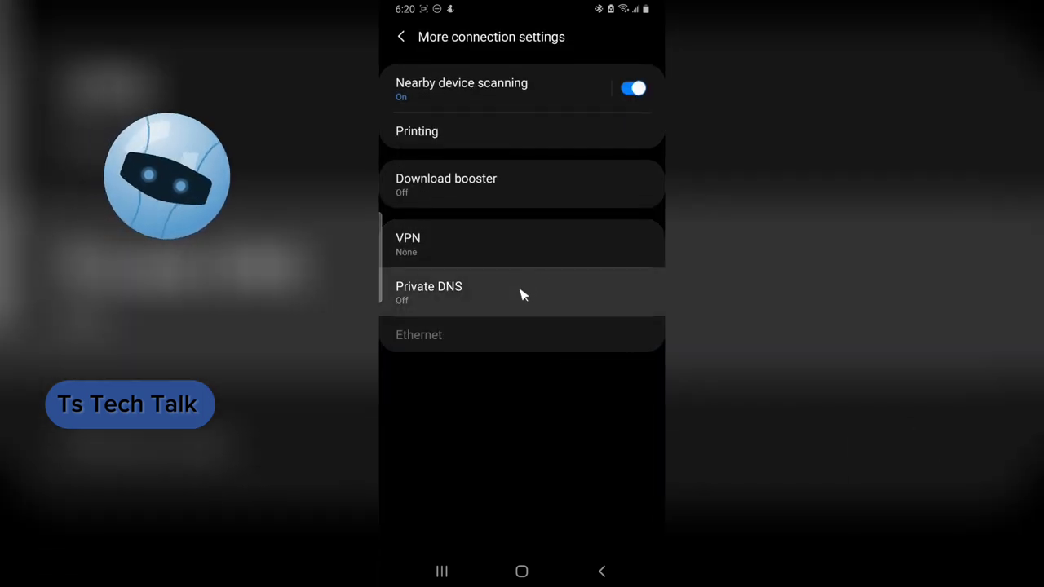
Step: Set Private DNS to provider hostname dns.adguard.com, save it and return to Chrome
{"action": "left_click", "coordinate": [429, 292]}
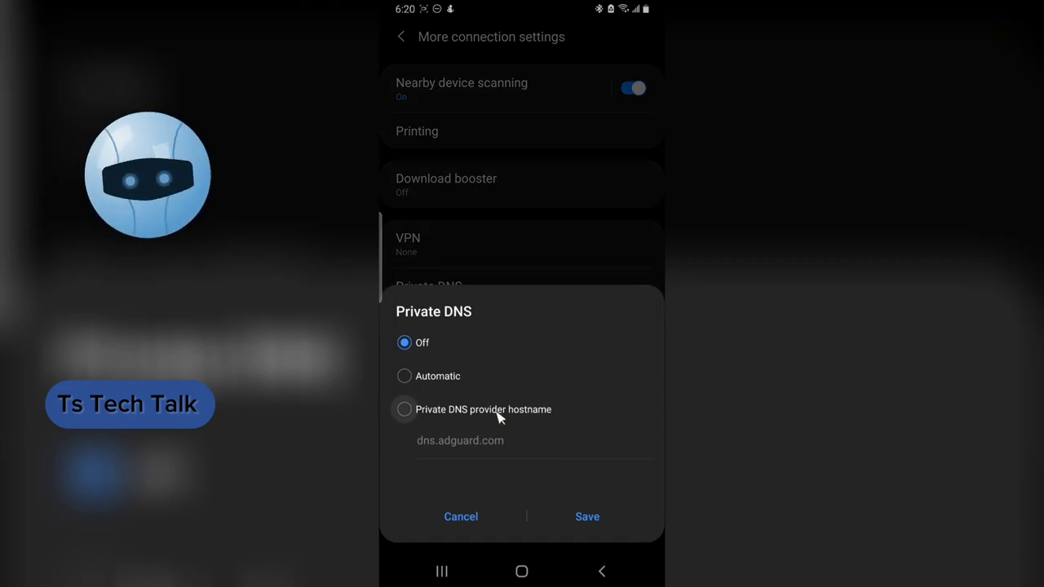
{"action": "left_click", "coordinate": [405, 410]}
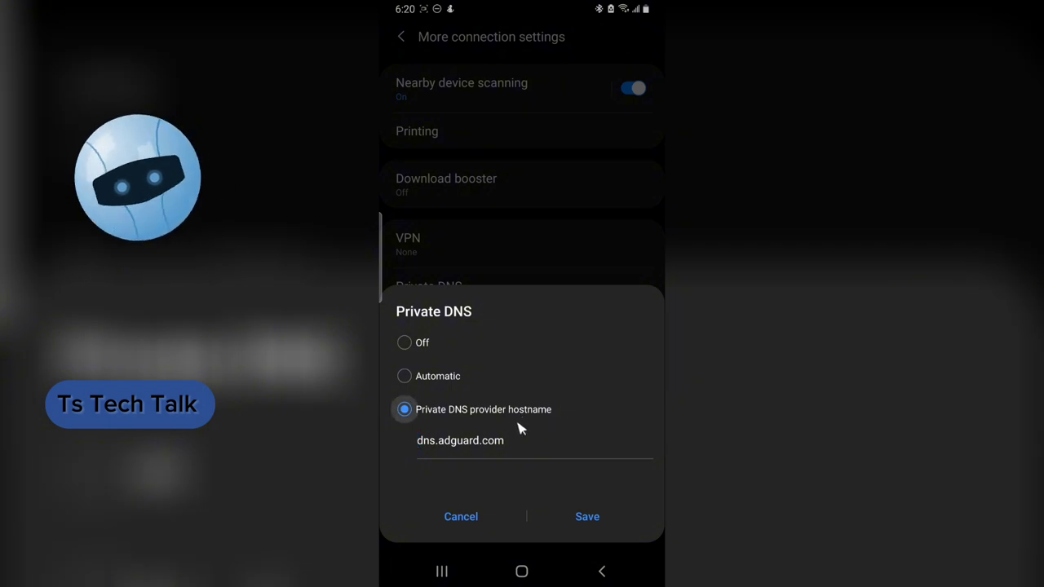
{"action": "double_click", "coordinate": [460, 441]}
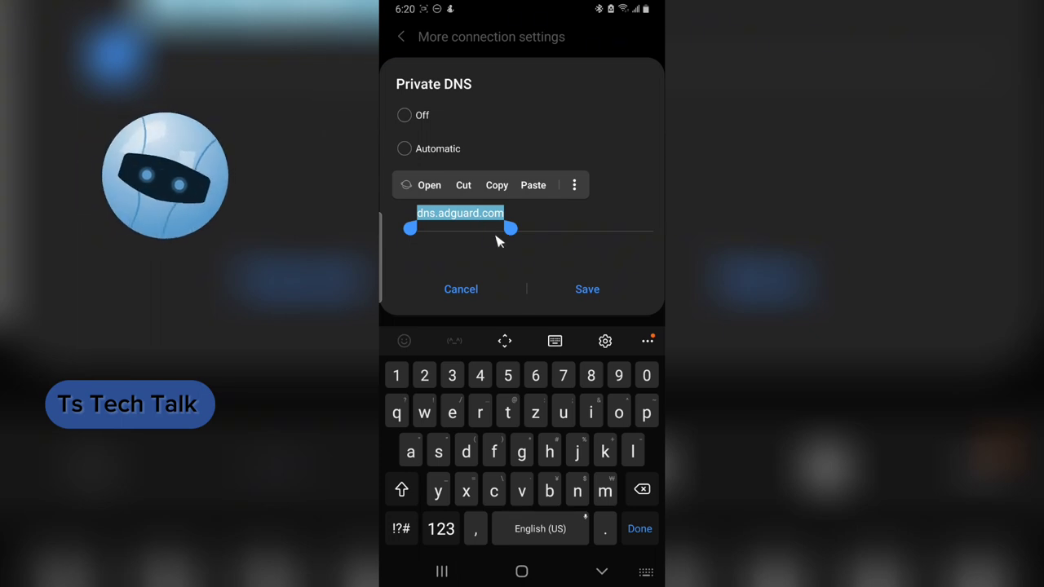
{"action": "left_click", "coordinate": [587, 289]}
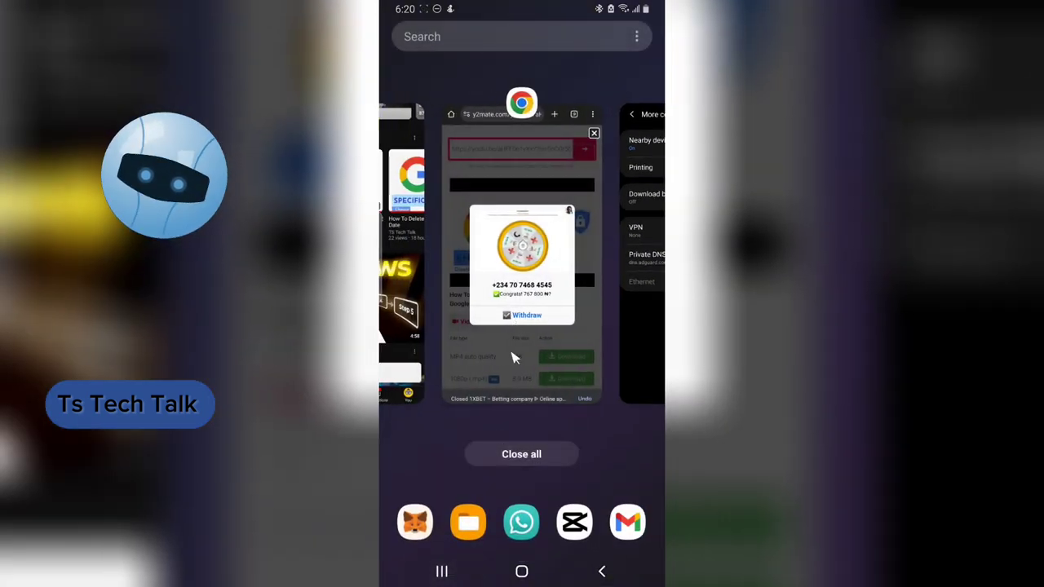
{"action": "left_click", "coordinate": [522, 245]}
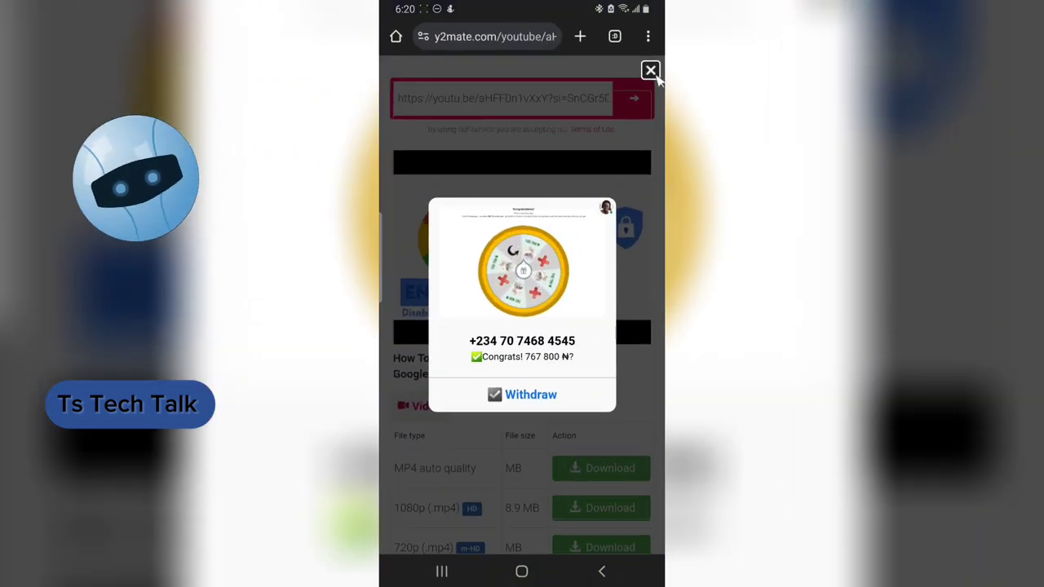
Step: Close the leftover prize and forex ads and resubmit the YouTube link on y2mate
{"action": "left_click", "coordinate": [649, 72]}
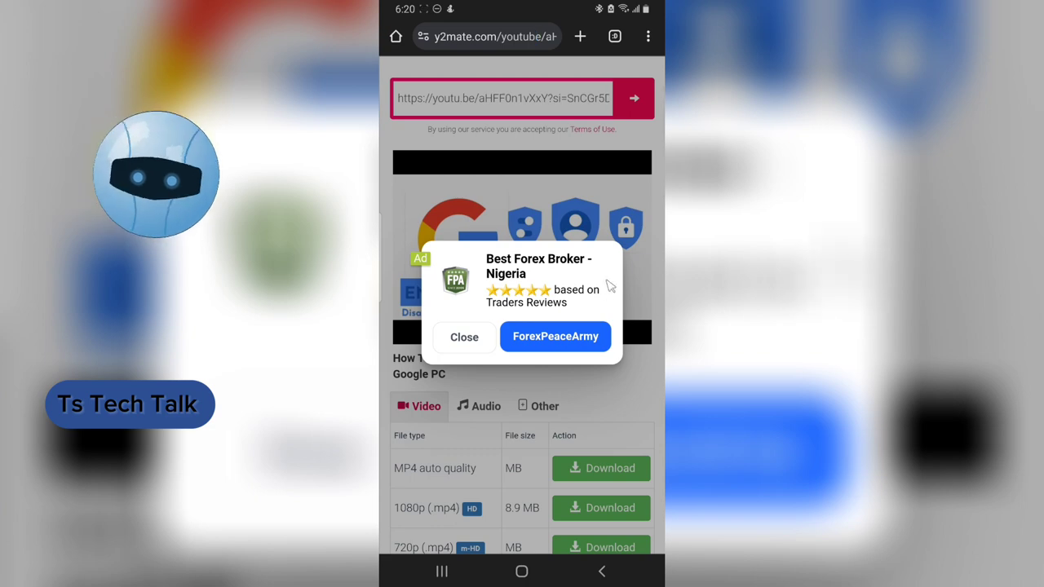
{"action": "left_click", "coordinate": [463, 337]}
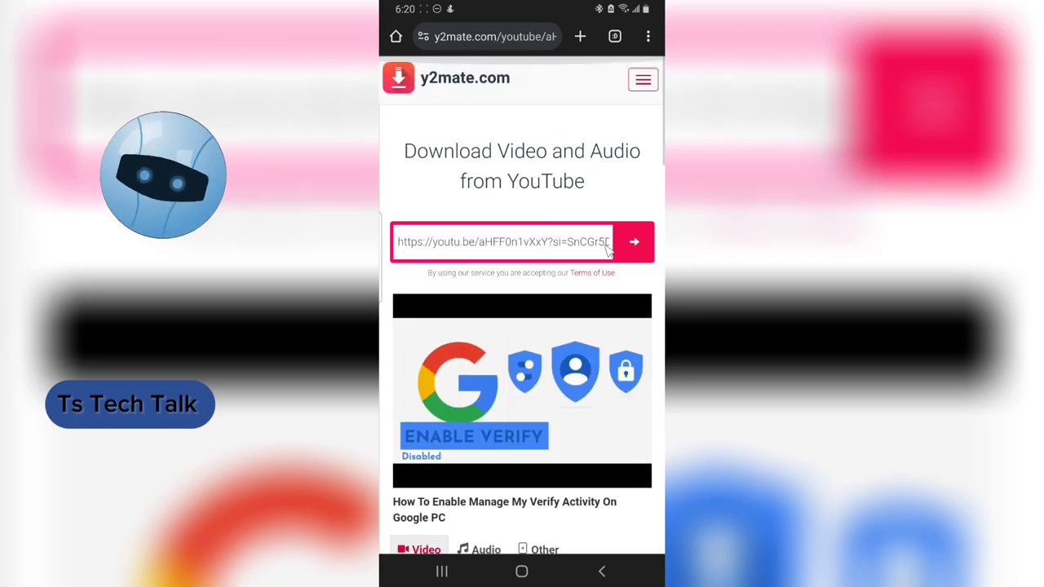
{"action": "left_click", "coordinate": [633, 241]}
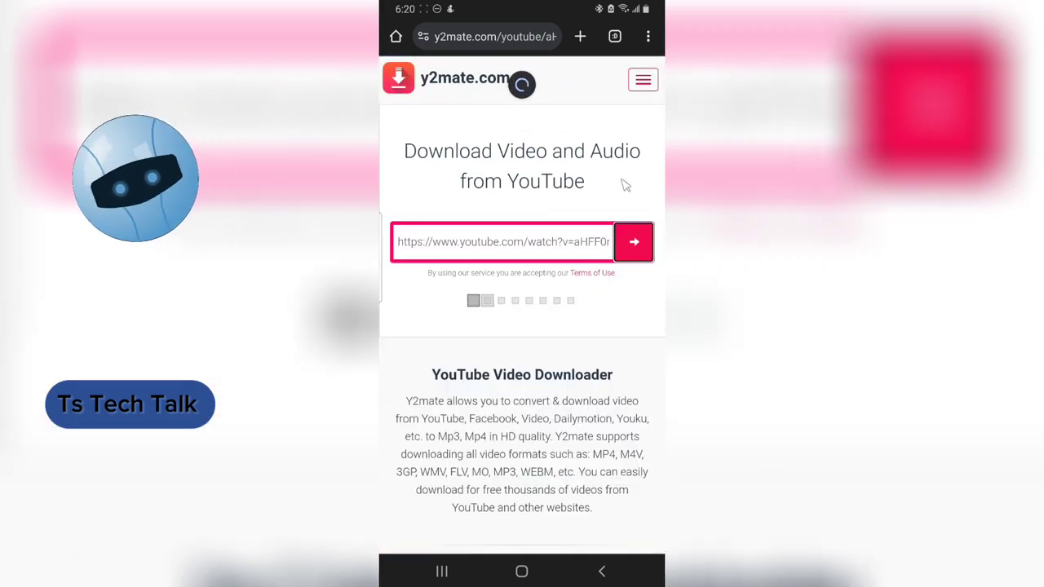
{"action": "left_click", "coordinate": [633, 242]}
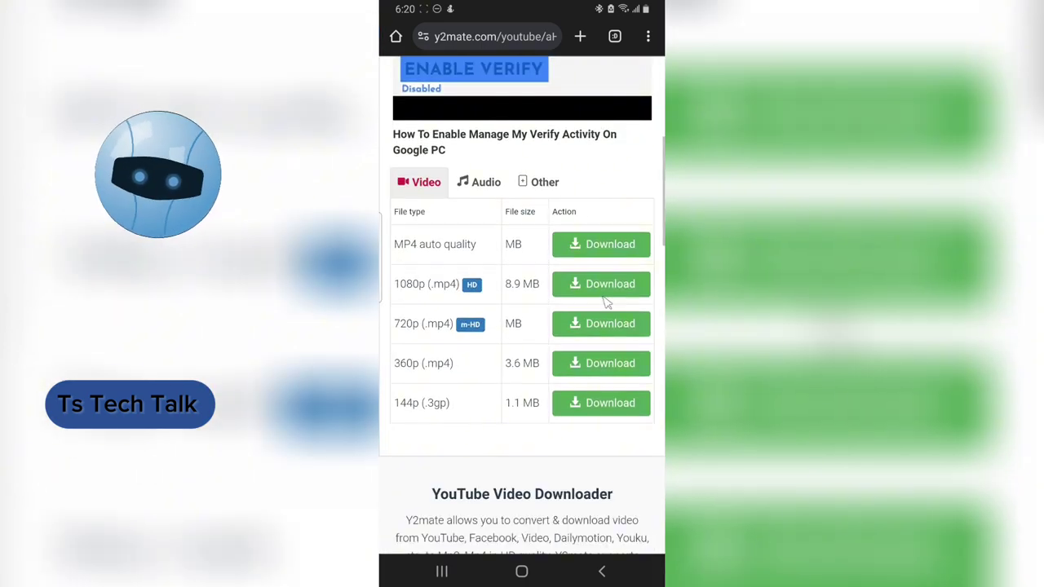
Step: Start the MP4 auto quality download, bringing up the Download .mp4 dialog
{"action": "scroll", "scroll_direction": "down", "scroll_amount": 3}
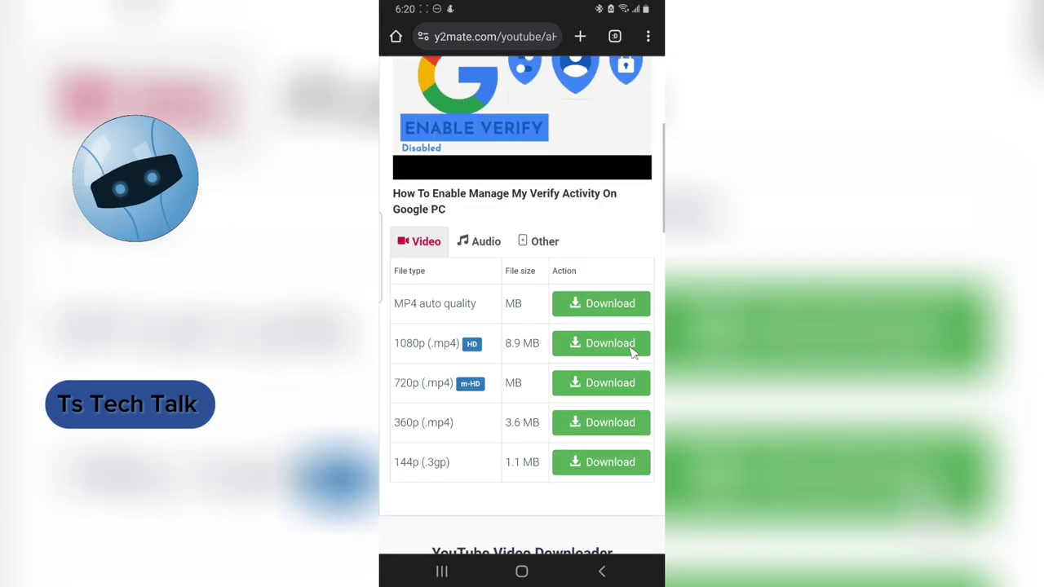
{"action": "scroll", "scroll_direction": "up", "scroll_amount": 3}
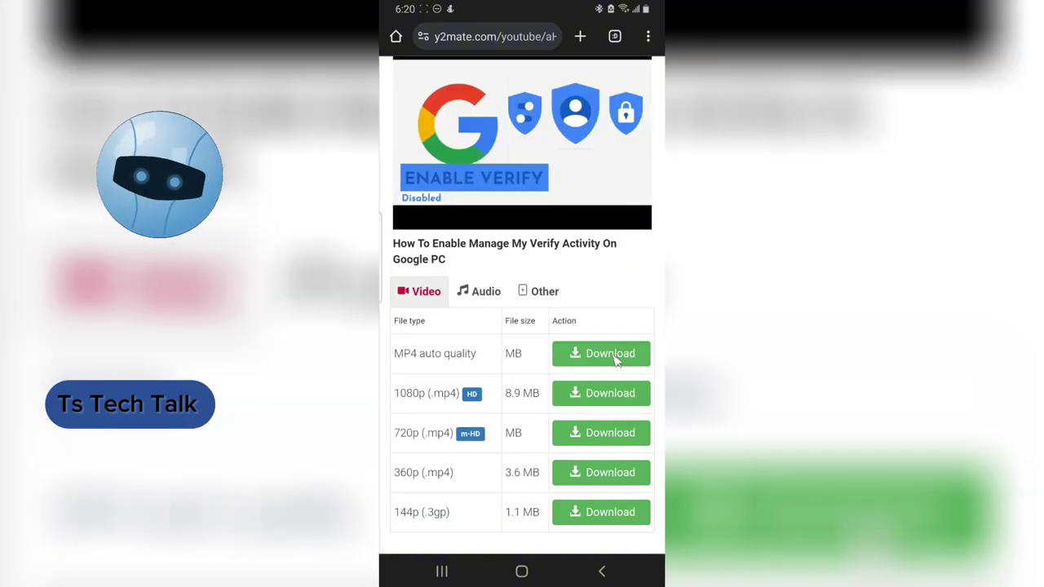
{"action": "left_click", "coordinate": [601, 352]}
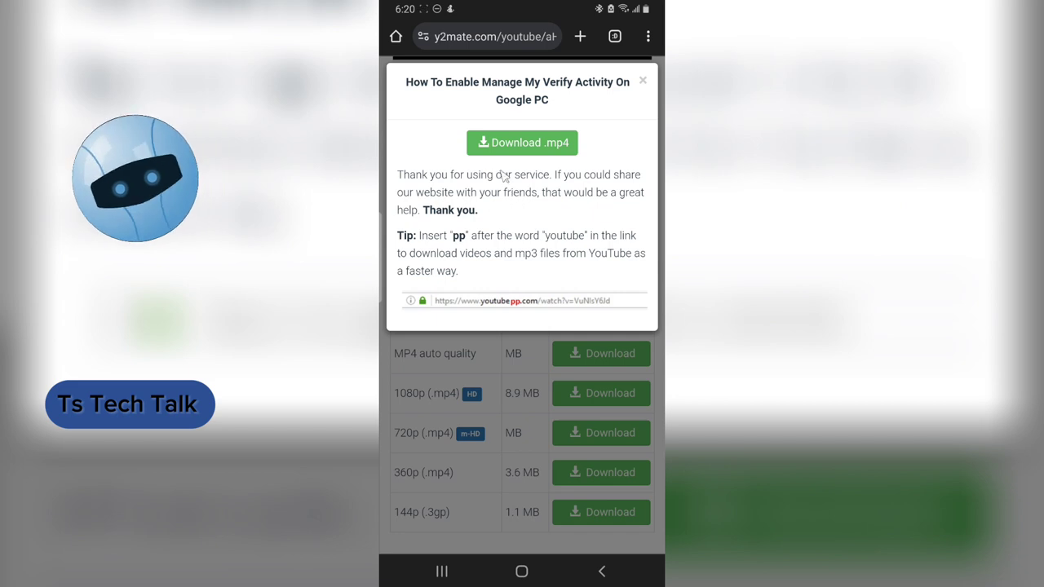
Step: Attempt the mp4 download twice, then switch back to the y2mate tab via the tab overview
{"action": "left_click", "coordinate": [522, 143]}
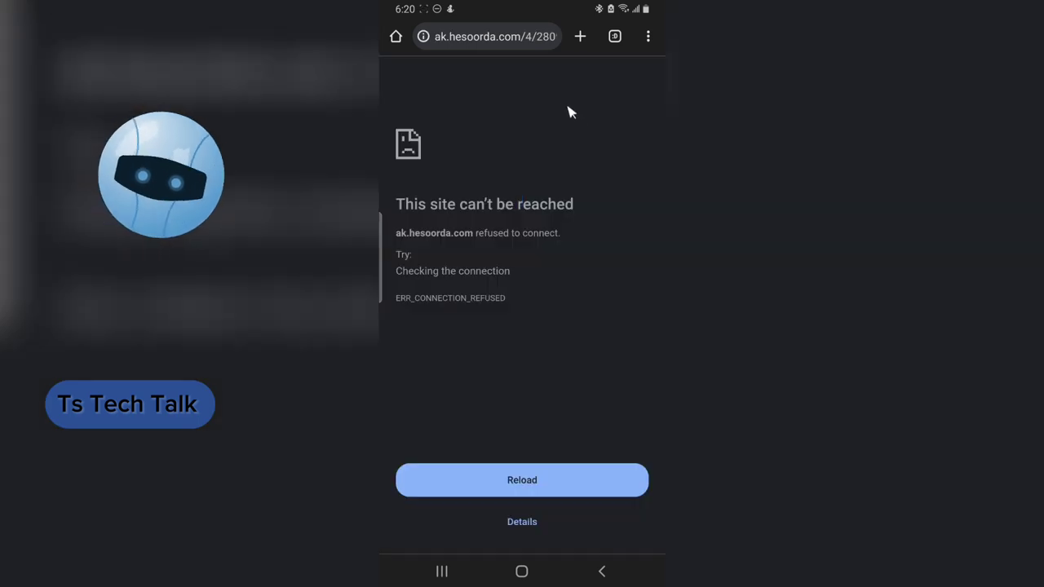
{"action": "mouse_move", "coordinate": [519, 82]}
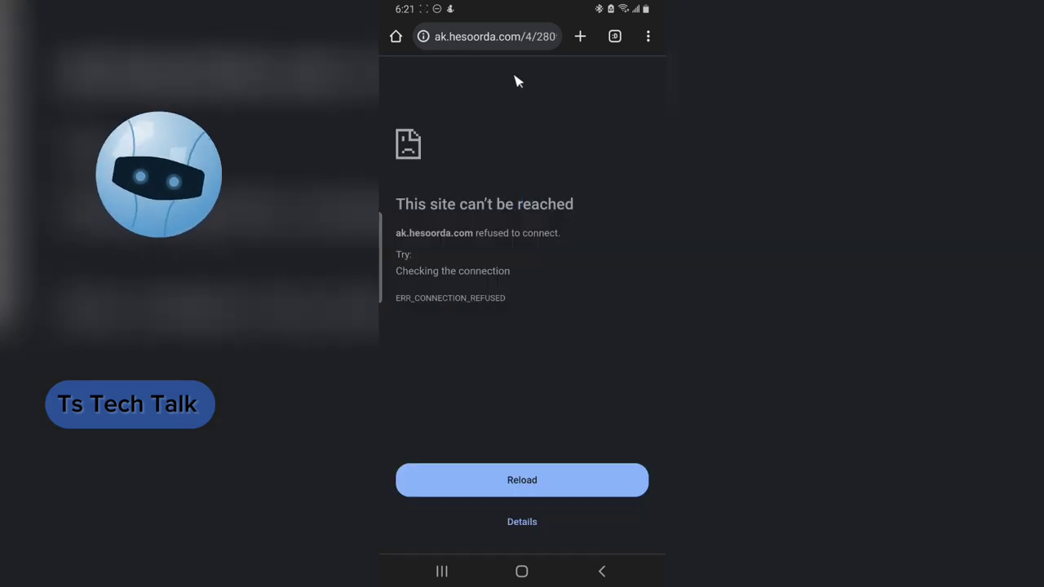
{"action": "mouse_move", "coordinate": [628, 67]}
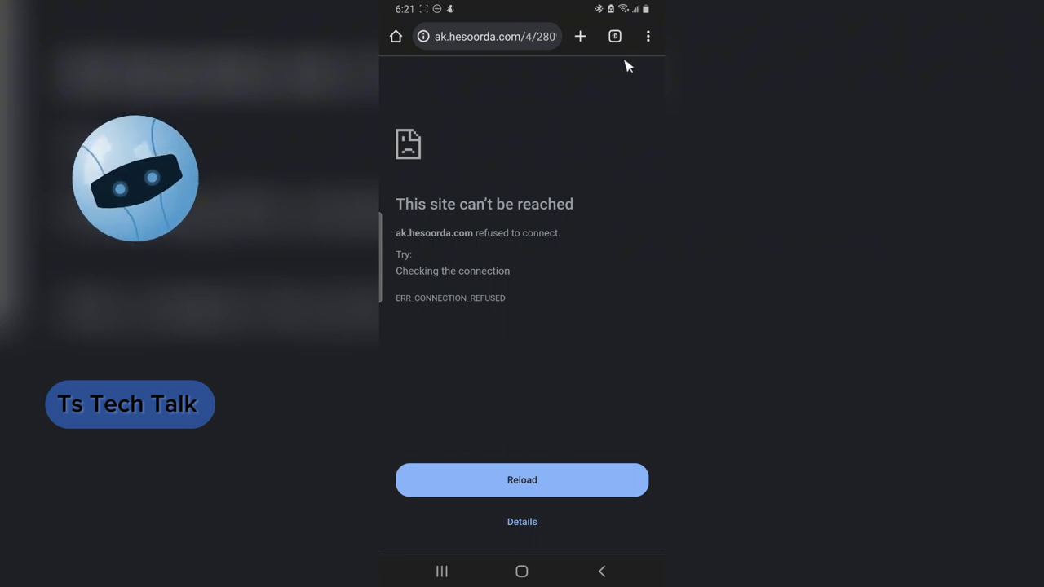
{"action": "mouse_move", "coordinate": [614, 36]}
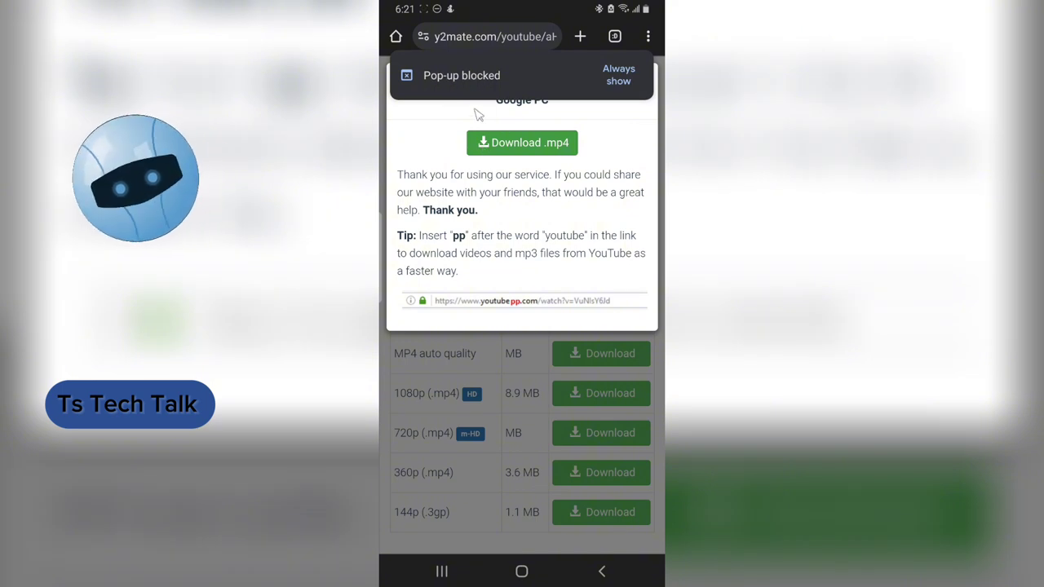
{"action": "left_click", "coordinate": [522, 144]}
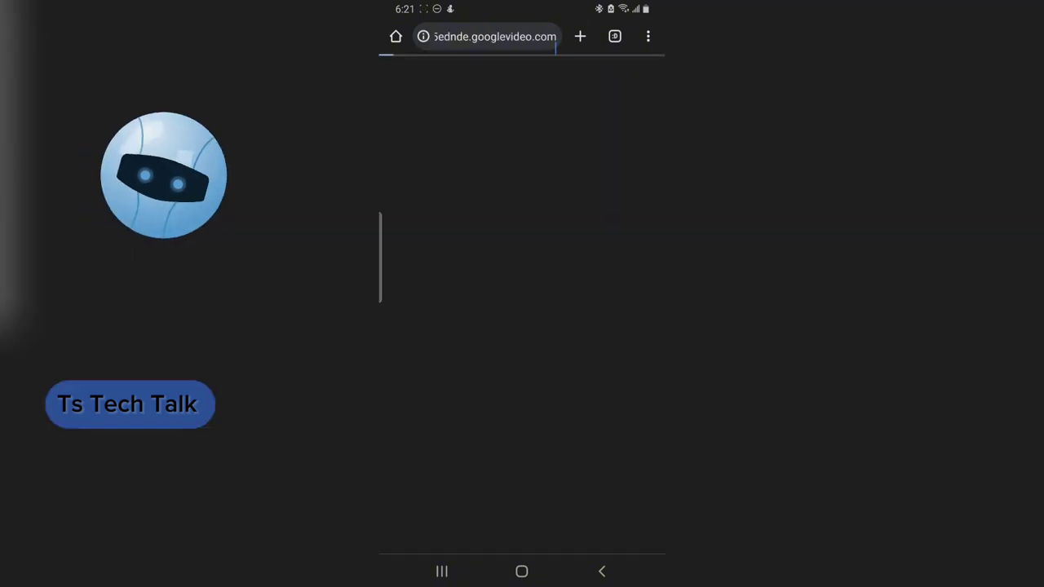
{"action": "left_click", "coordinate": [614, 36]}
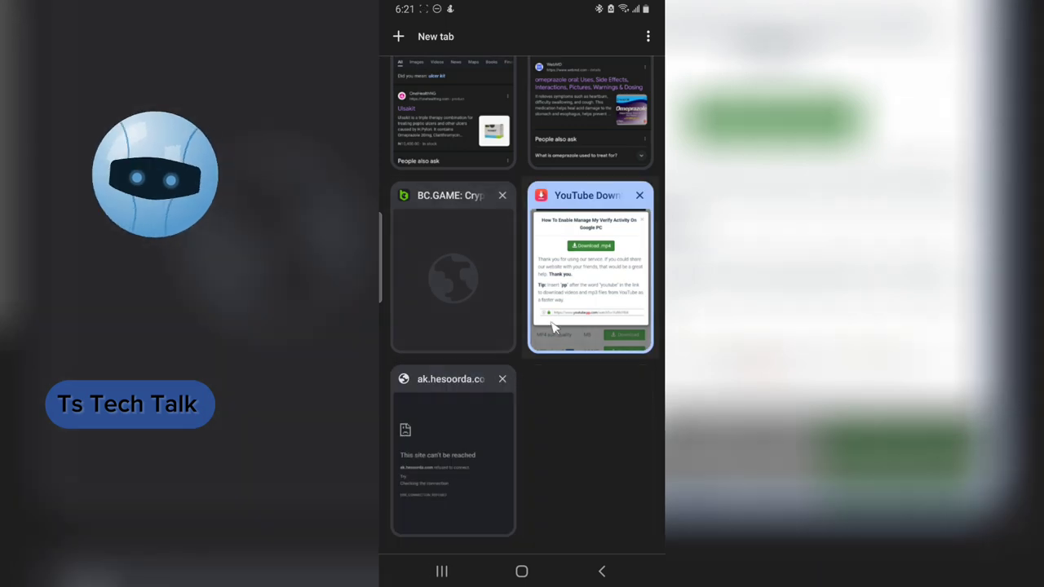
{"action": "left_click", "coordinate": [590, 269]}
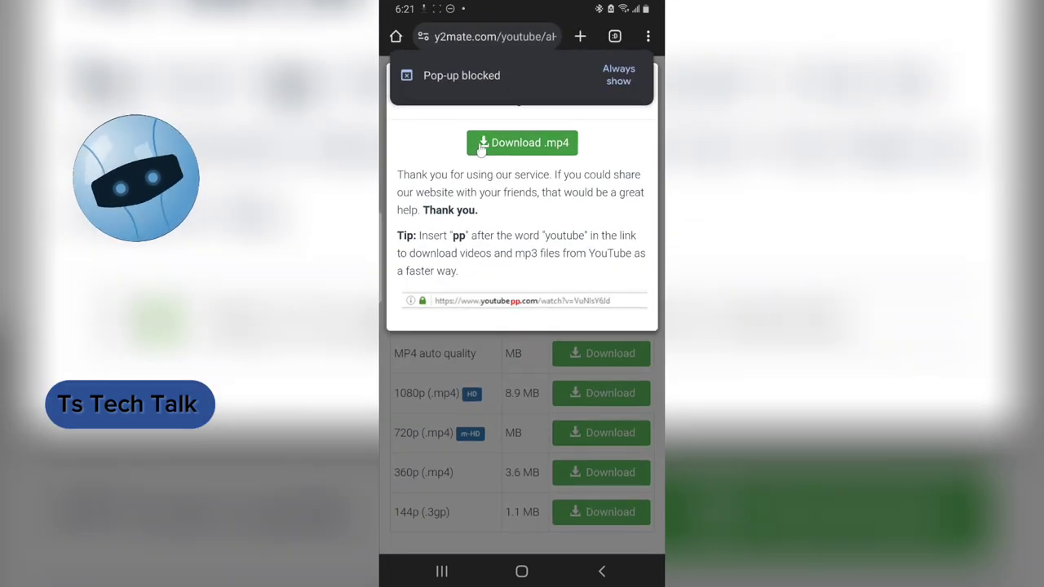
Step: Download the video as an mp4, reaching Chrome's 'Download file again?' prompt
{"action": "left_click", "coordinate": [522, 143]}
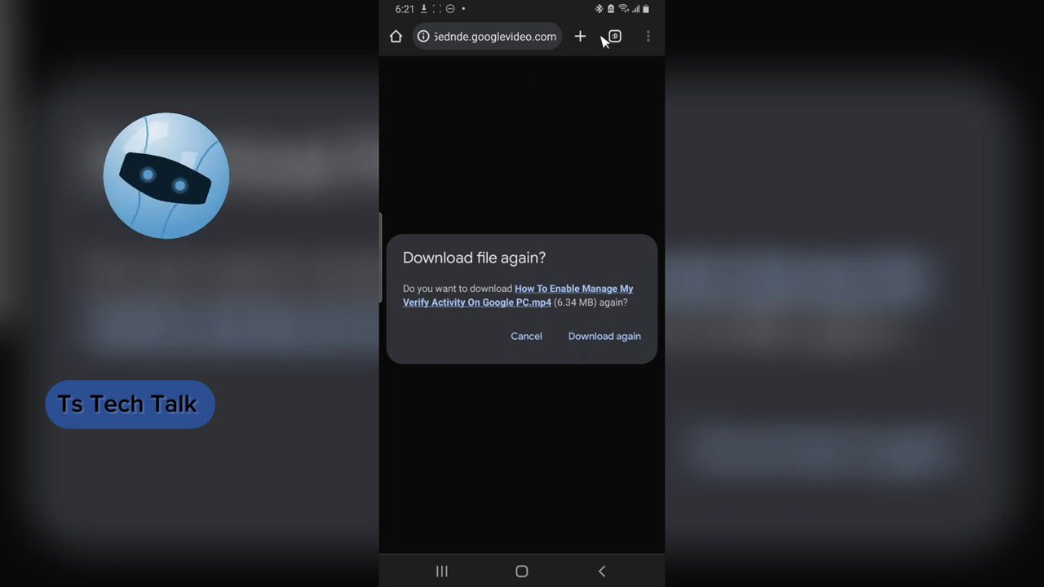
{"action": "mouse_move", "coordinate": [571, 167]}
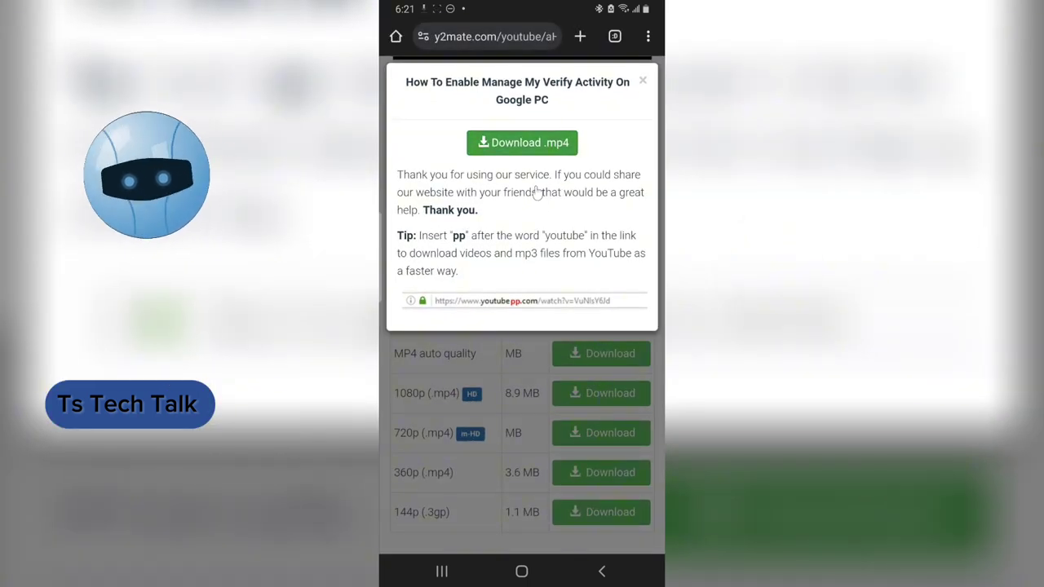
{"action": "mouse_move", "coordinate": [522, 127]}
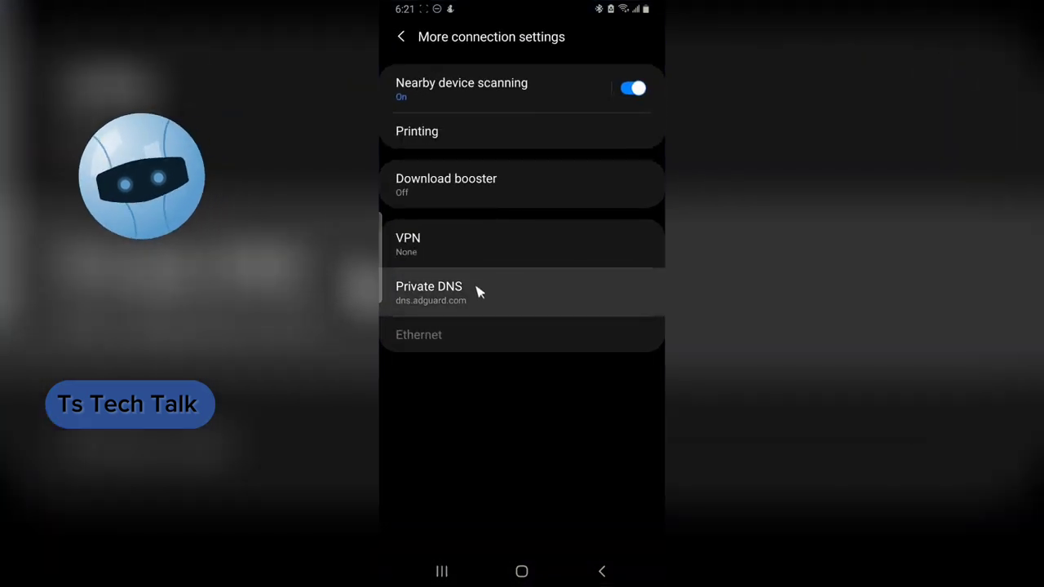
{"action": "mouse_move", "coordinate": [483, 333]}
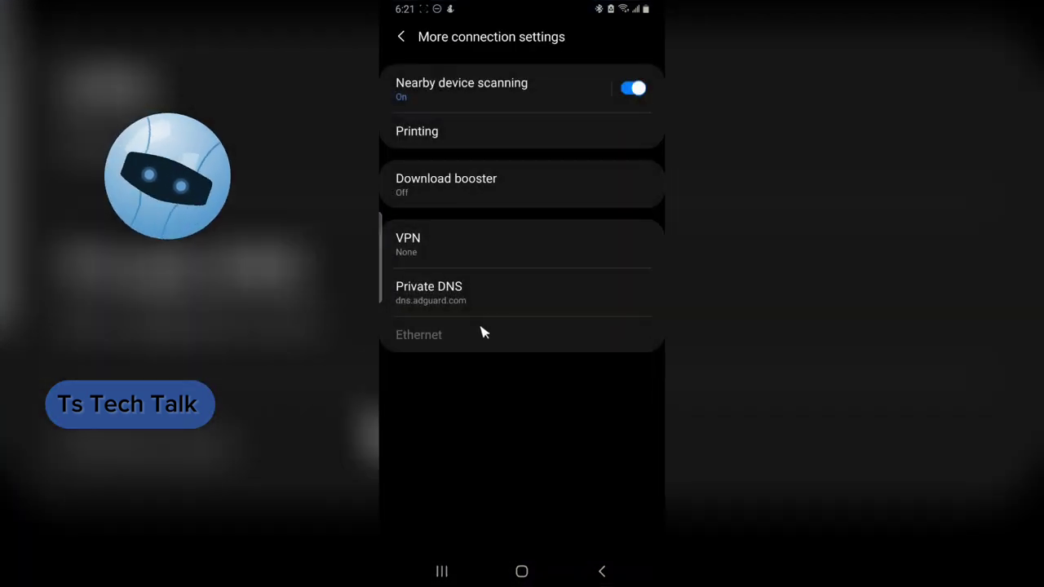
Step: Replace the Private DNS hostname with noads.libredns.gr, not yet saved
{"action": "left_click", "coordinate": [431, 293]}
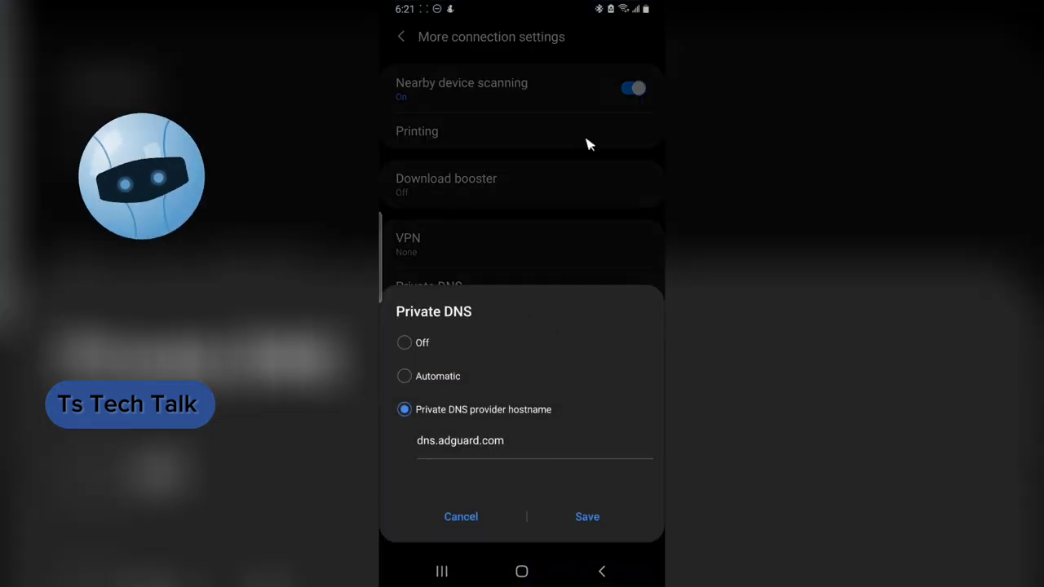
{"action": "mouse_move", "coordinate": [545, 440]}
{"action": "type", "text": "no"}
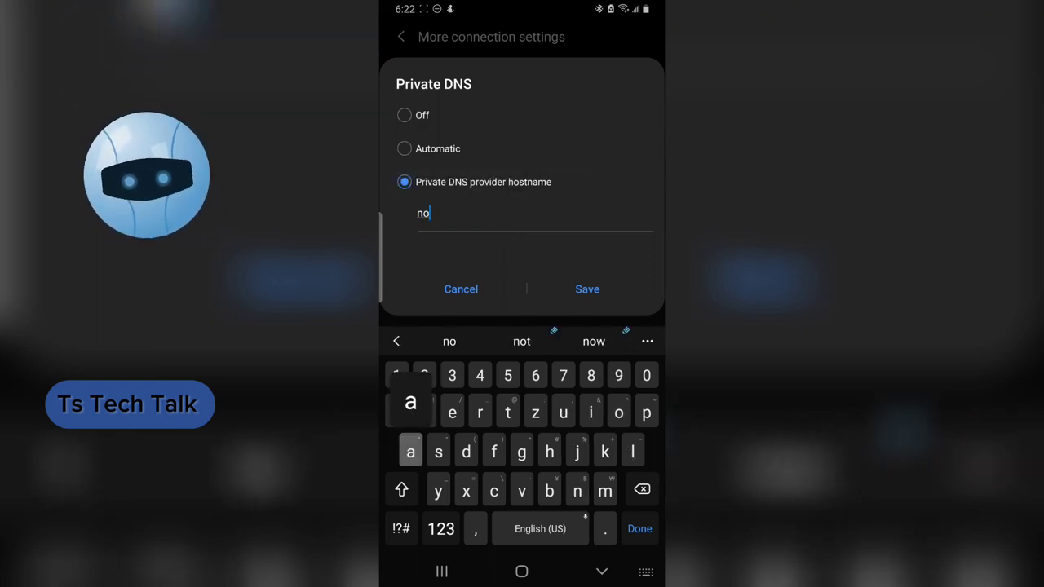
{"action": "type", "text": "ads.libred"}
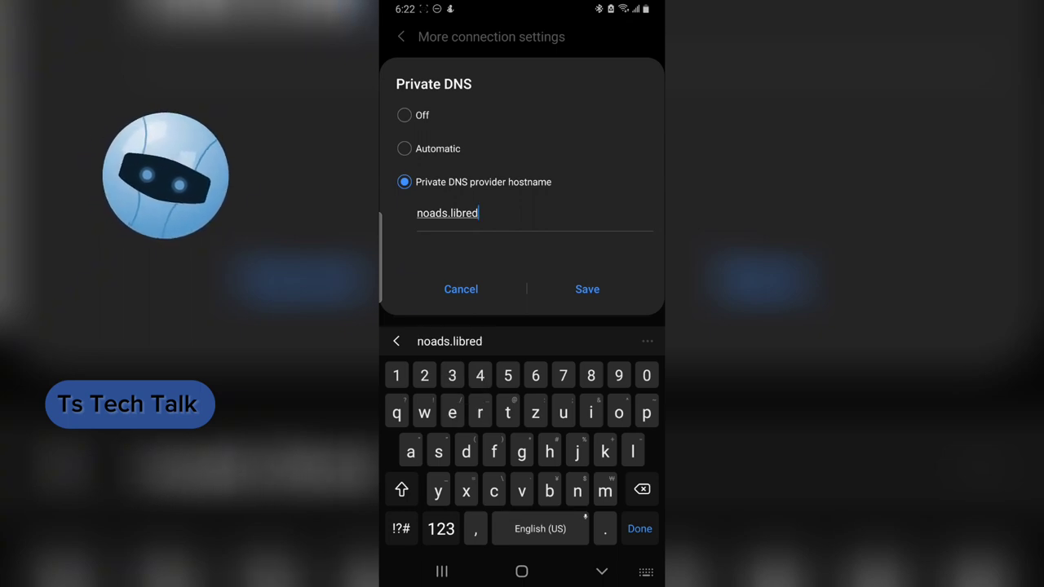
{"action": "type", "text": "ns."}
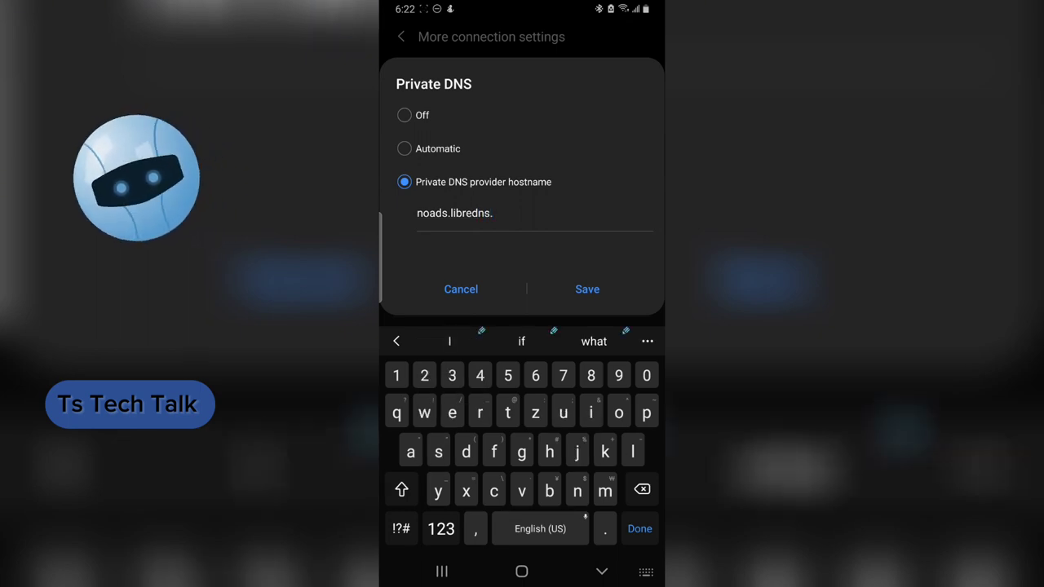
{"action": "type", "text": "gr"}
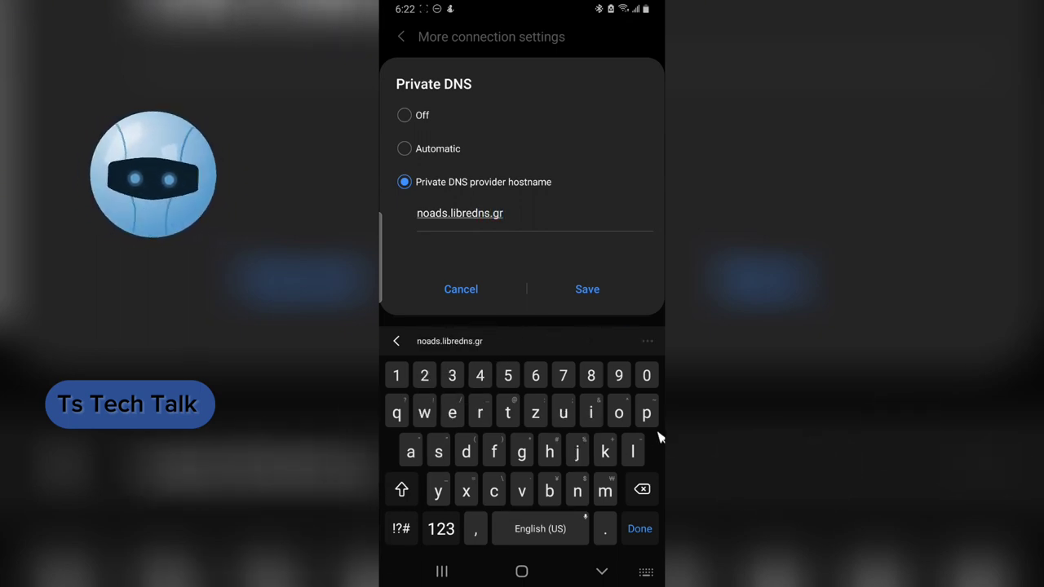
Step: Save noads.libredns.gr as the Private DNS, which reports Couldn't connect
{"action": "left_click", "coordinate": [587, 289]}
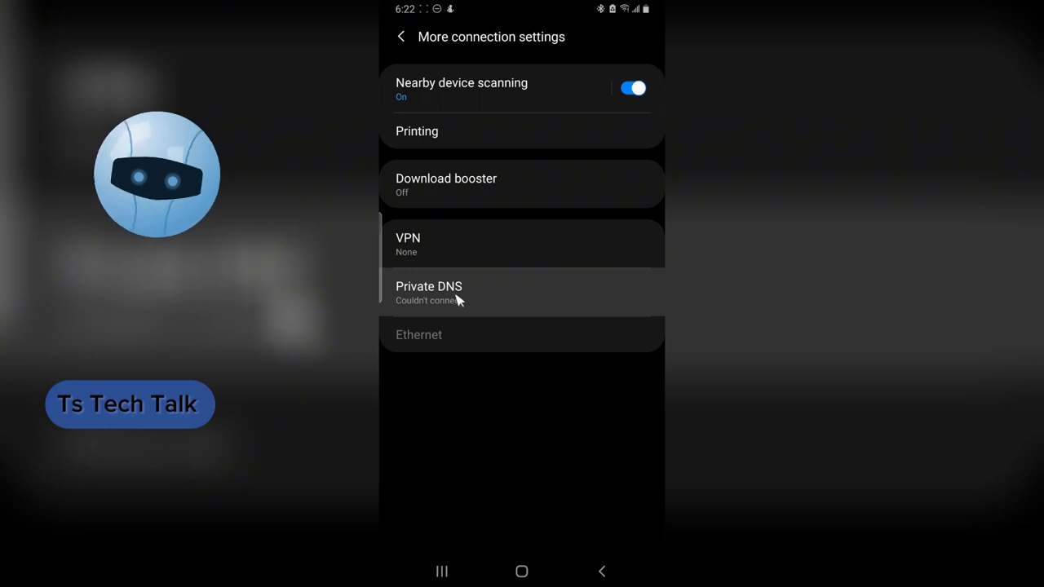
{"action": "mouse_move", "coordinate": [503, 309]}
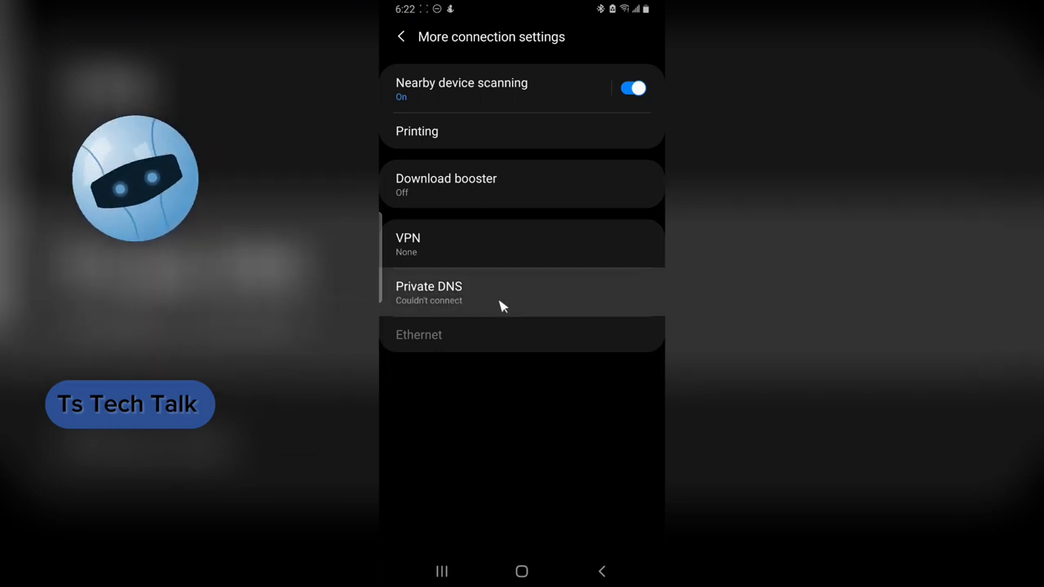
Step: Replace the Private DNS hostname noads.libredns.gr with dns.adguard.com, not yet saved
{"action": "left_click", "coordinate": [428, 292]}
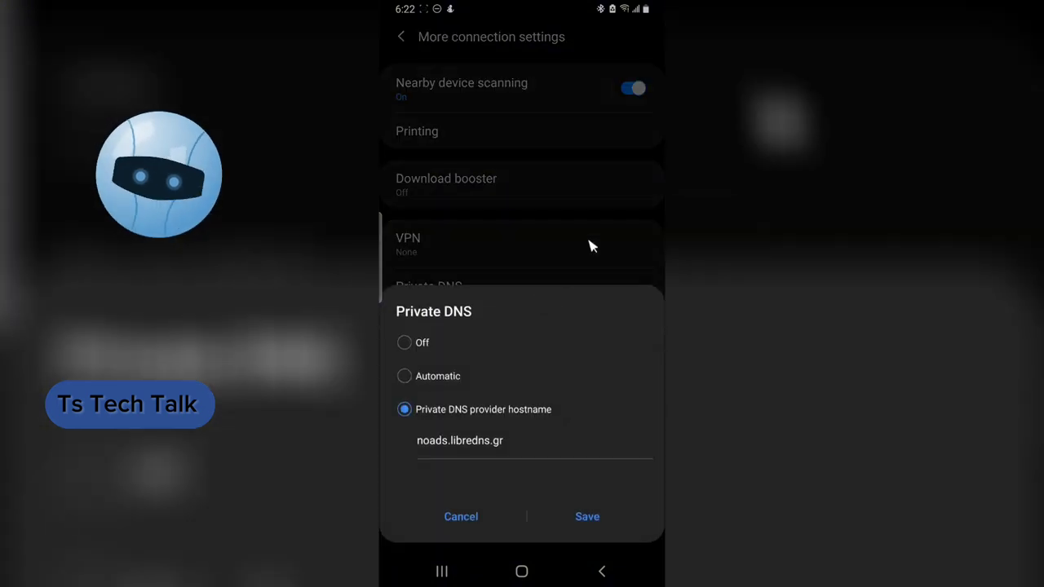
{"action": "double_click", "coordinate": [460, 440]}
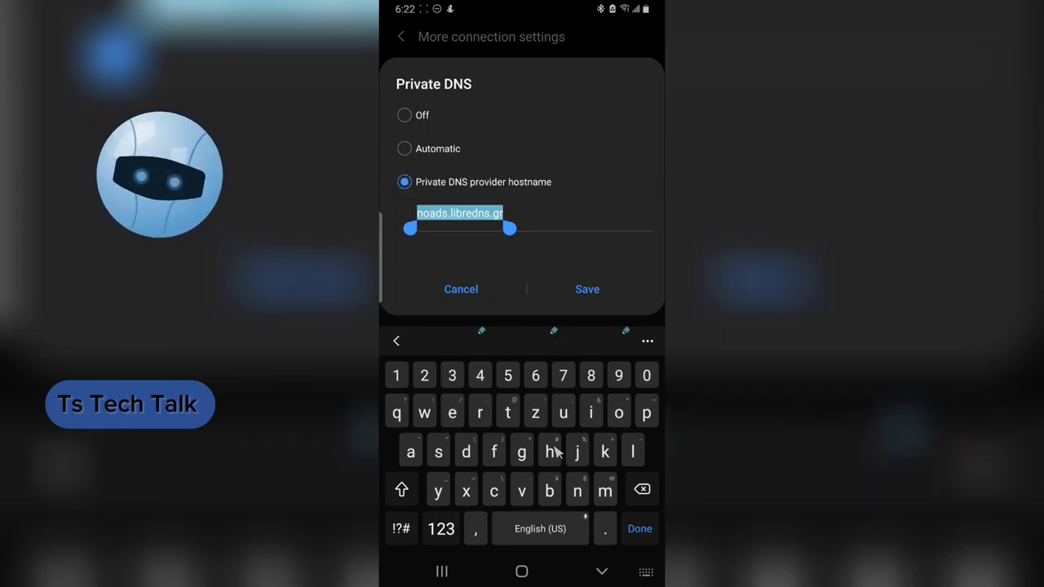
{"action": "type", "text": "dns"}
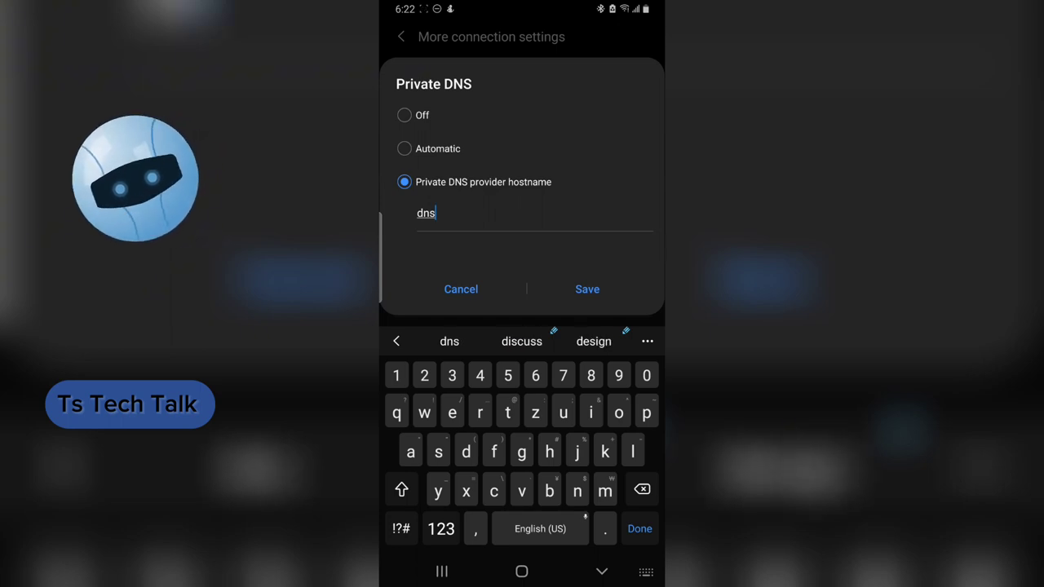
{"action": "type", "text": "."}
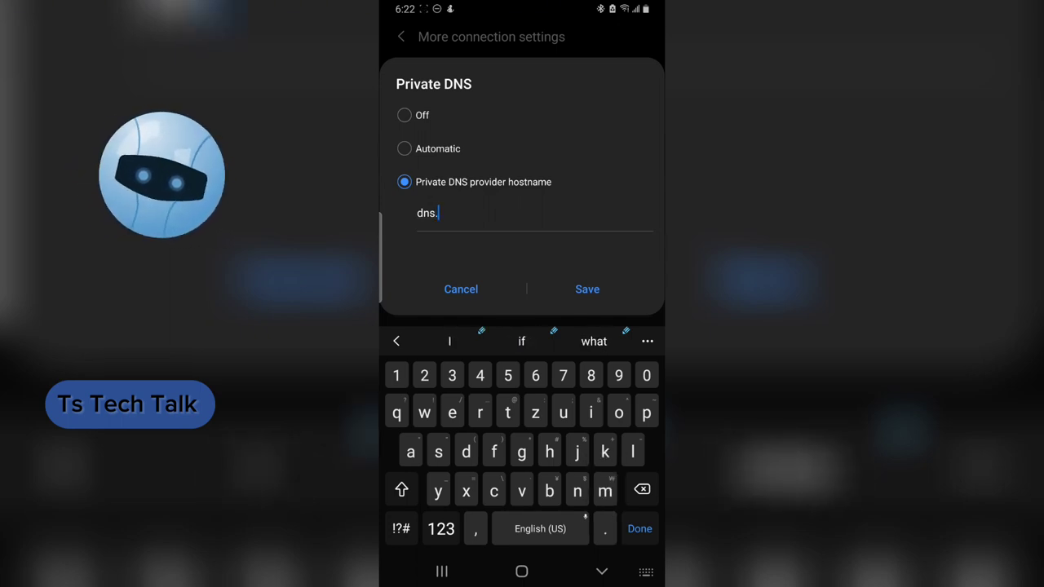
{"action": "type", "text": "ad"}
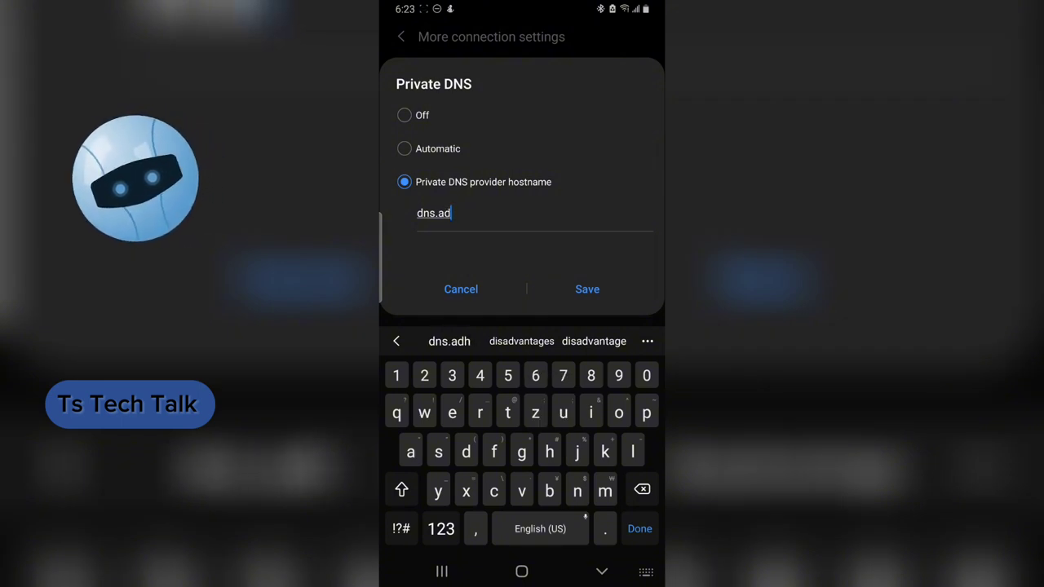
{"action": "type", "text": "gua"}
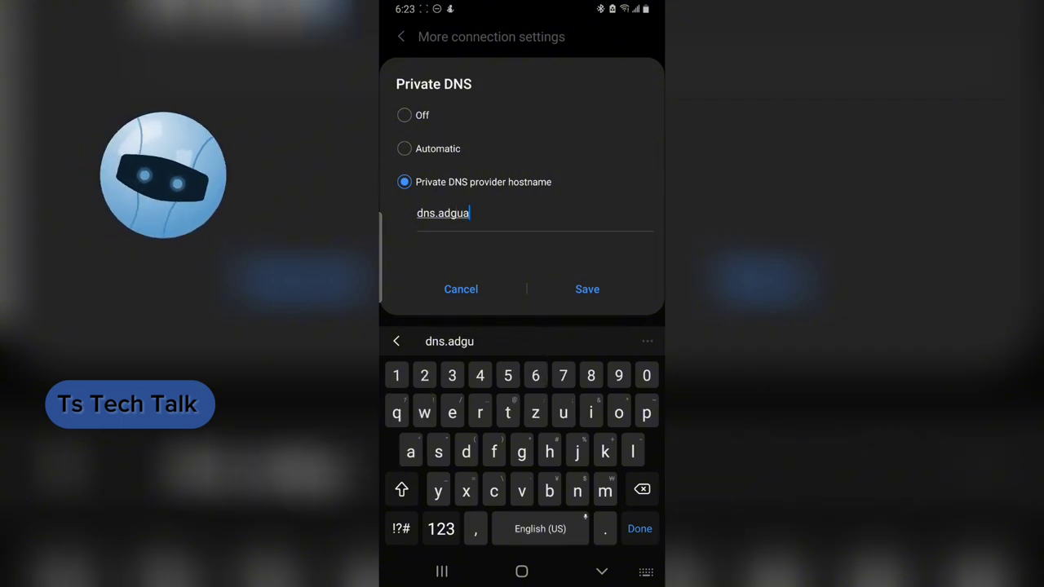
{"action": "type", "text": "rd"}
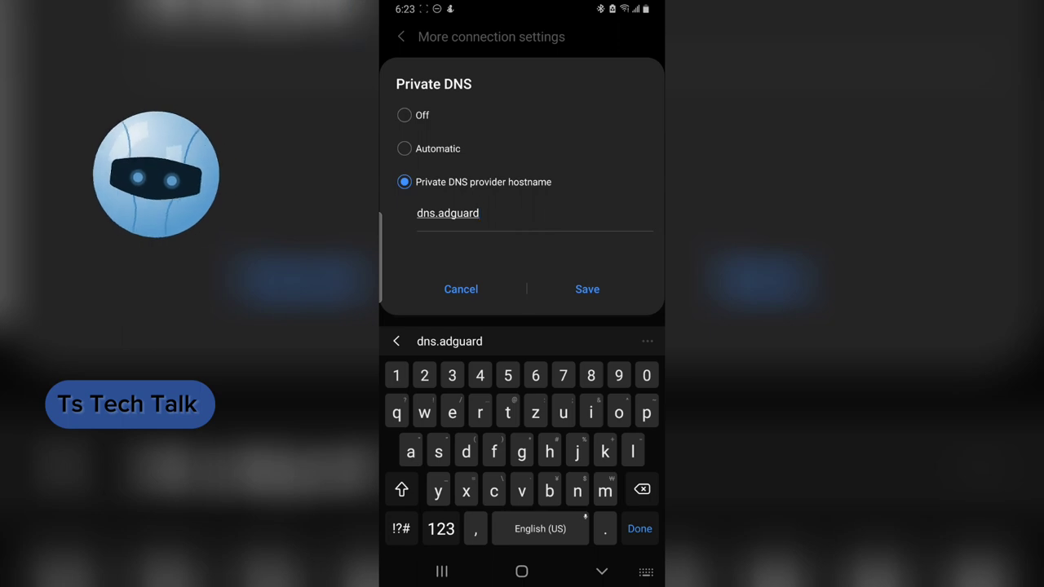
{"action": "type", "text": ".com"}
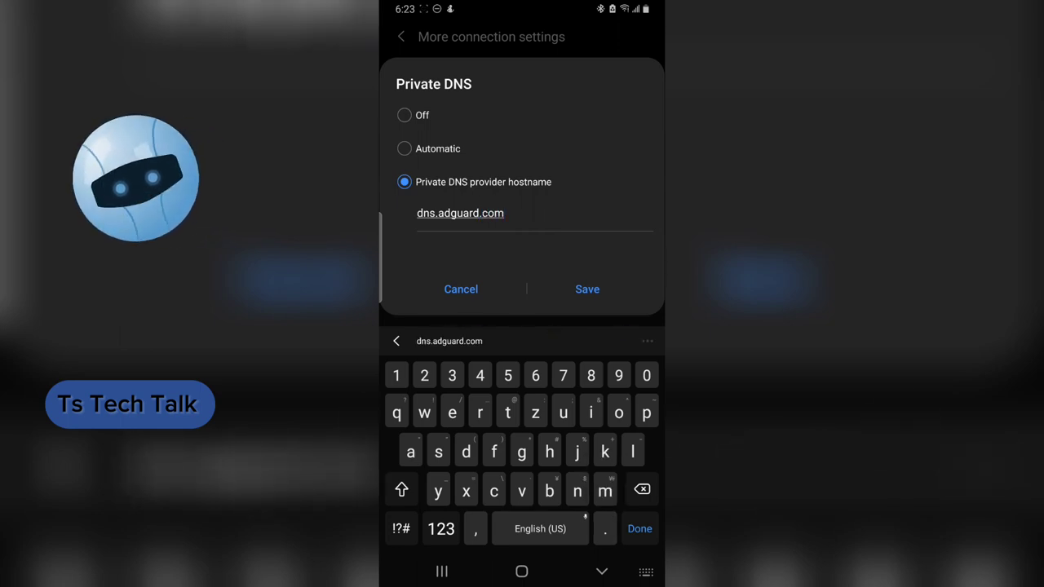
Step: Save dns.adguard.com so it appears as the Private DNS provider under More connection settings
{"action": "left_click", "coordinate": [588, 289]}
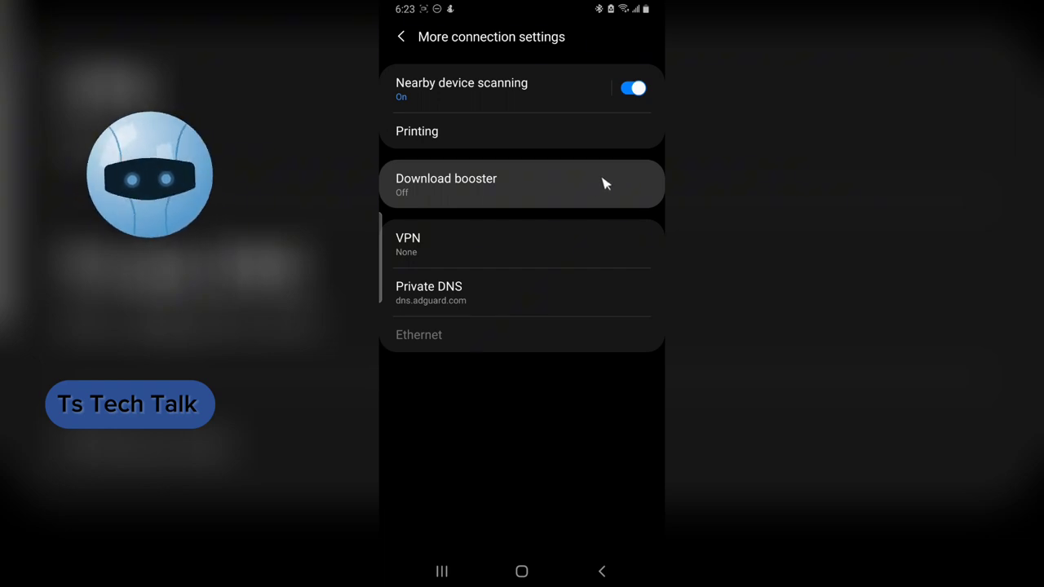
{"action": "mouse_move", "coordinate": [620, 176]}
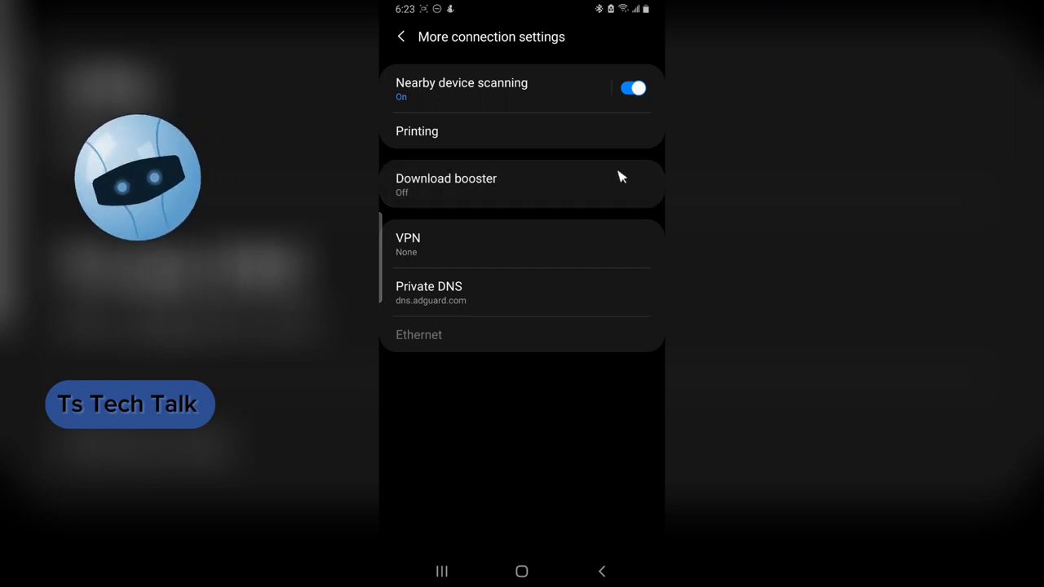
{"action": "mouse_move", "coordinate": [636, 157]}
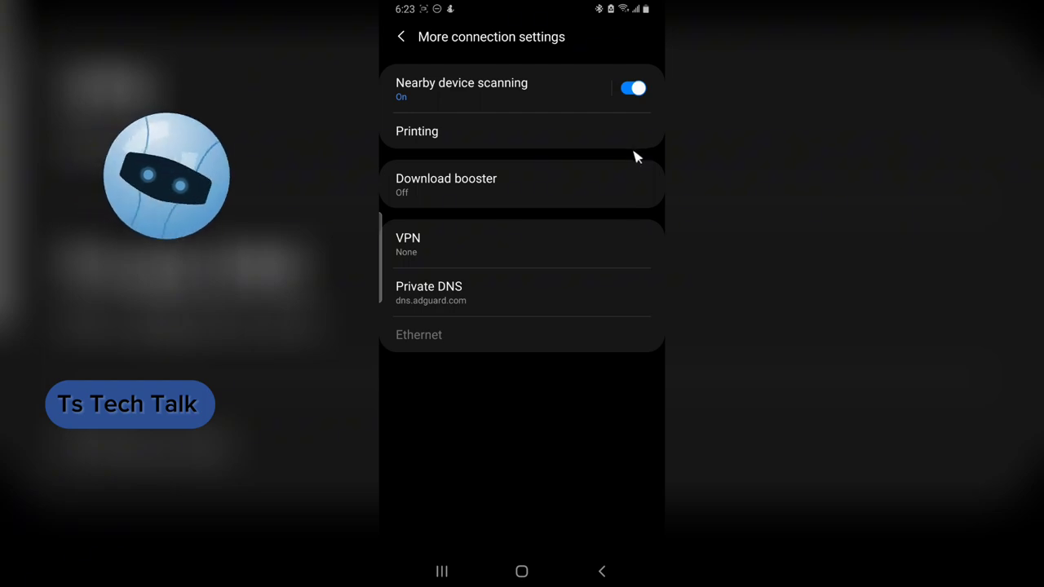